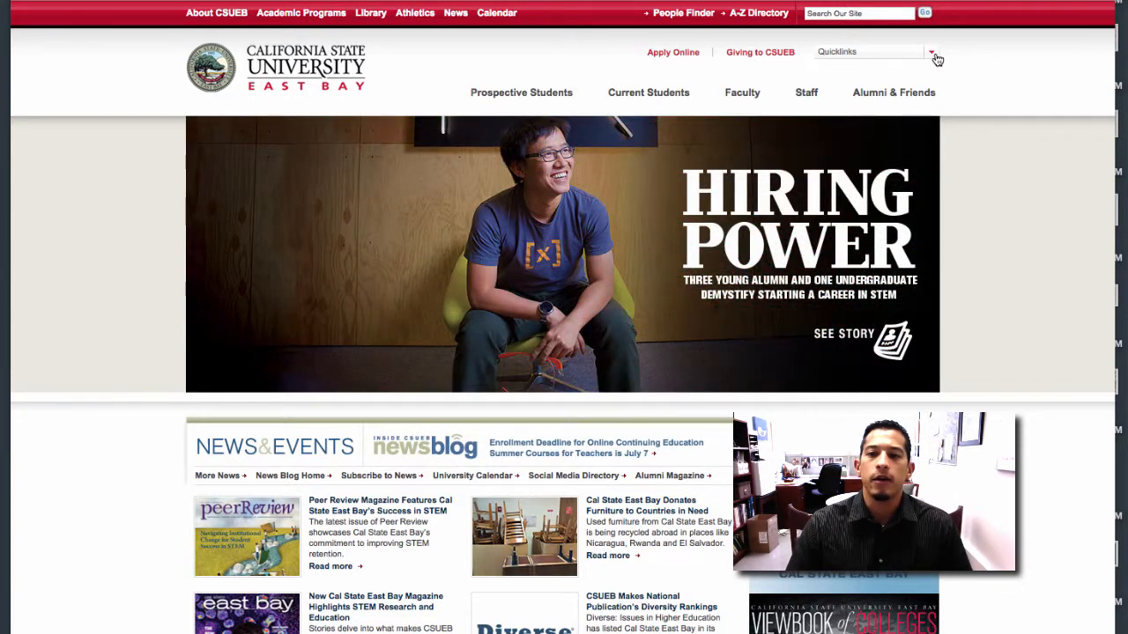
pyautogui.moveTo(897, 76)
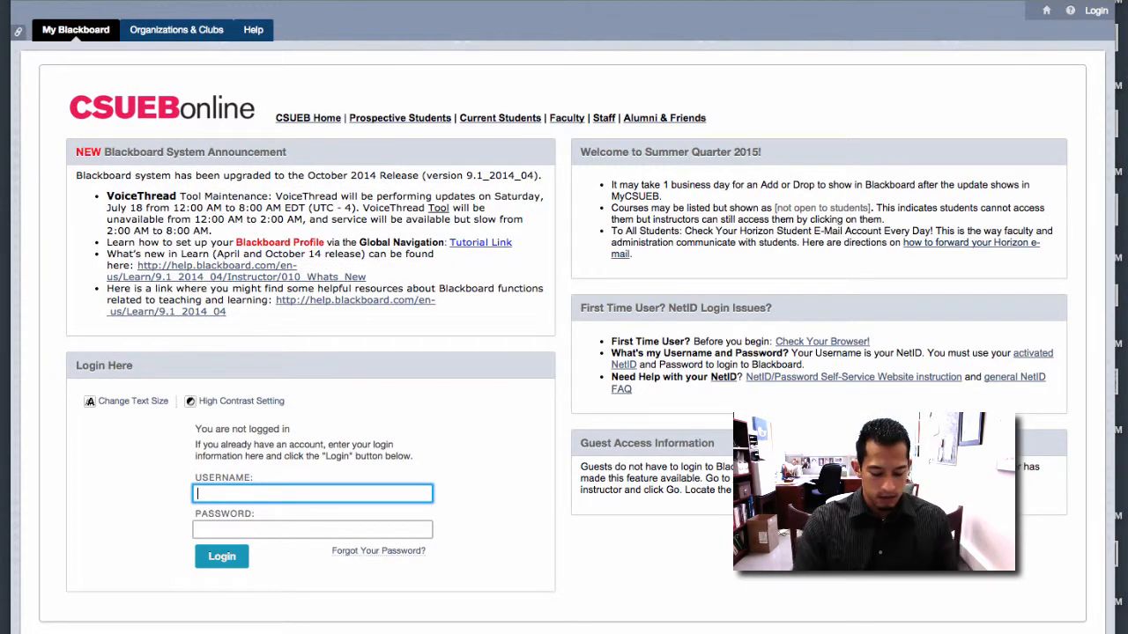
# Step: Log in with the entered password and land in My Blackboard
pyautogui.write('••••')
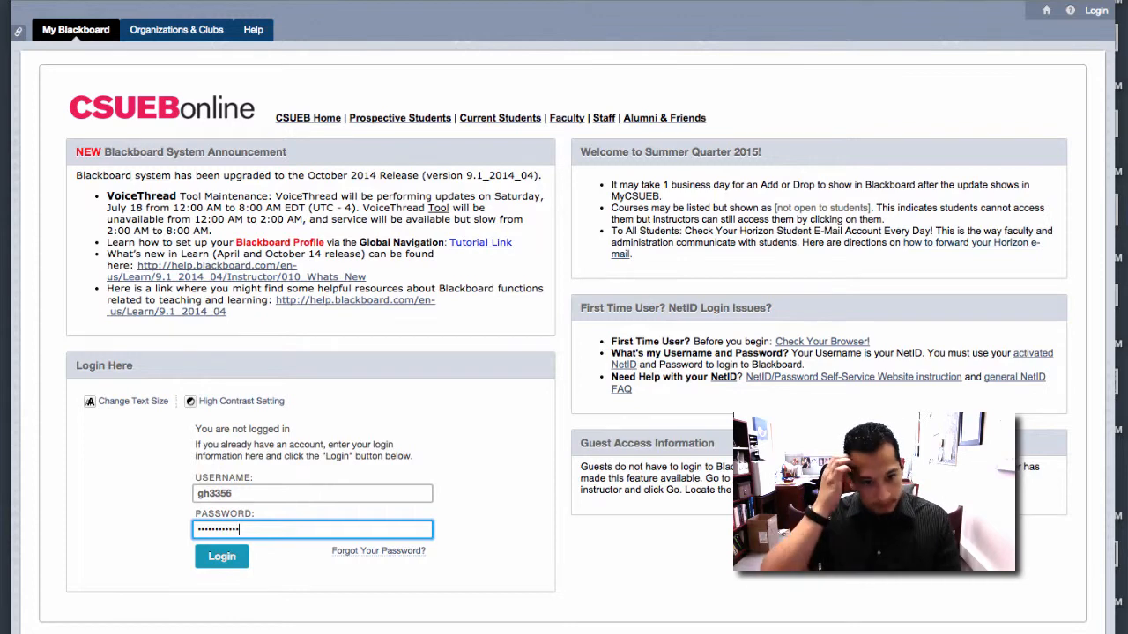
pyautogui.click(222, 556)
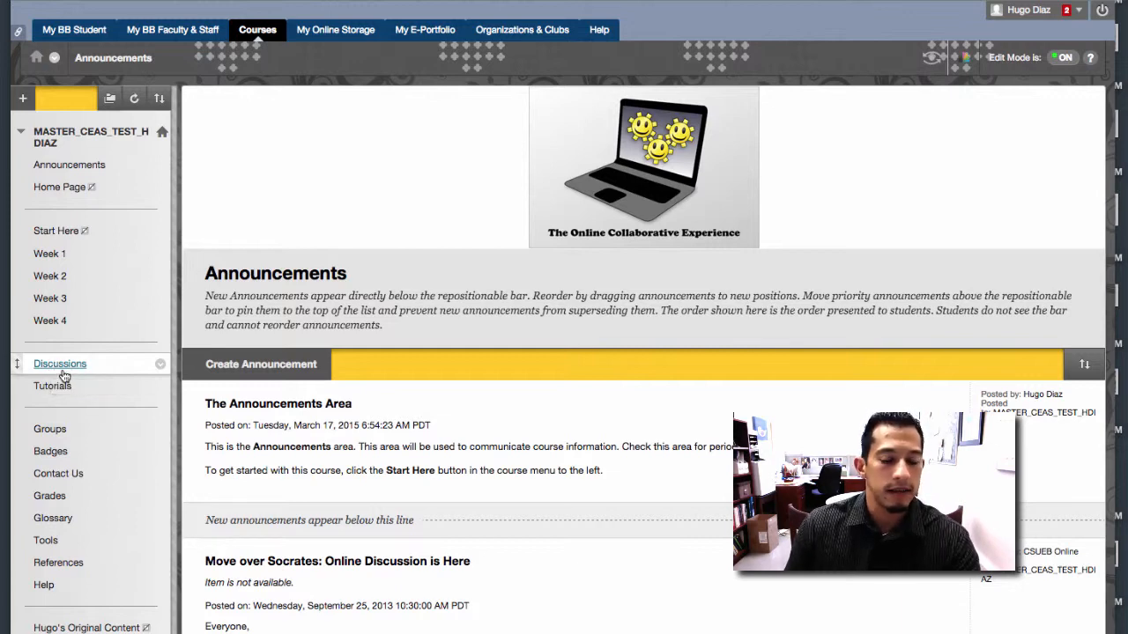
# Step: Go to Discussions and enter the Week 4 : IGN Layout Thoughts forum's thread list
pyautogui.click(60, 363)
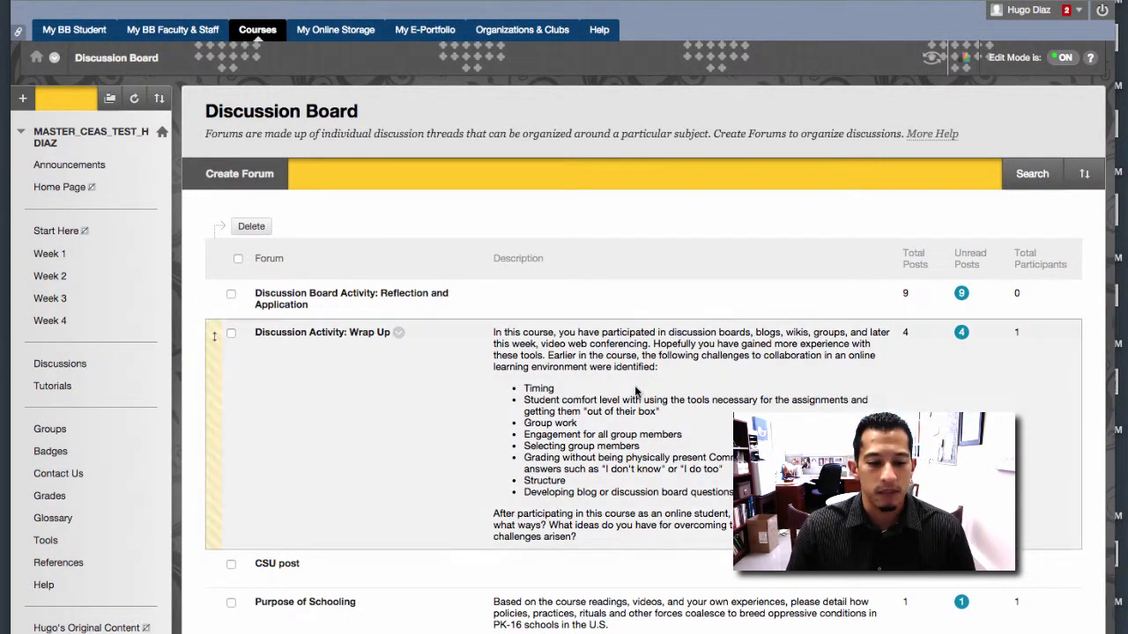
pyautogui.moveTo(635, 395)
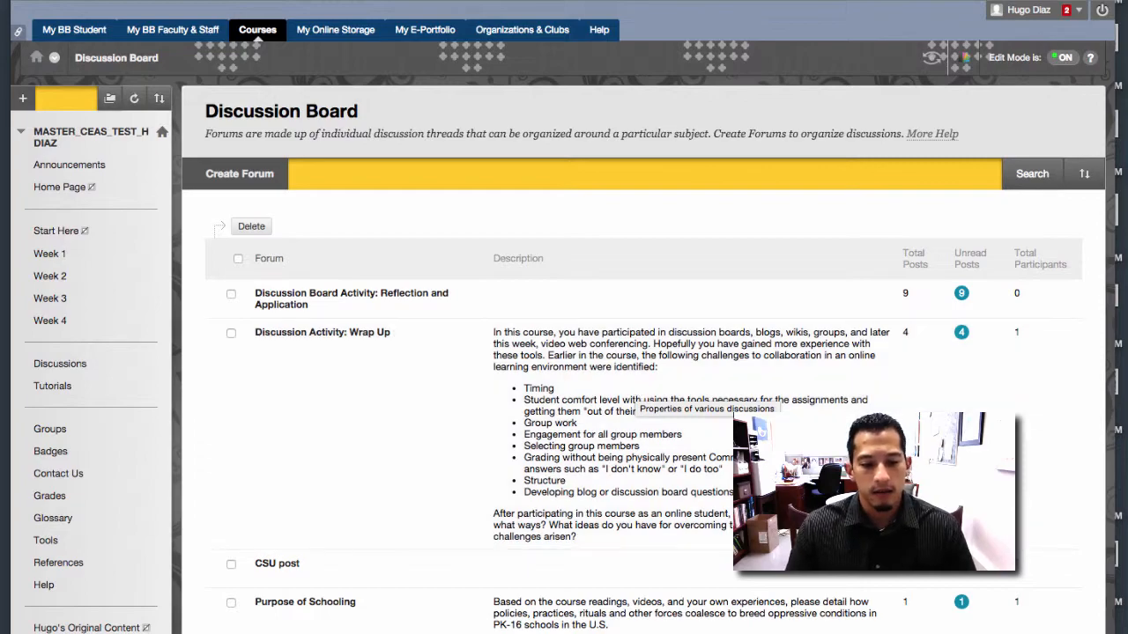
pyautogui.scroll(-3)
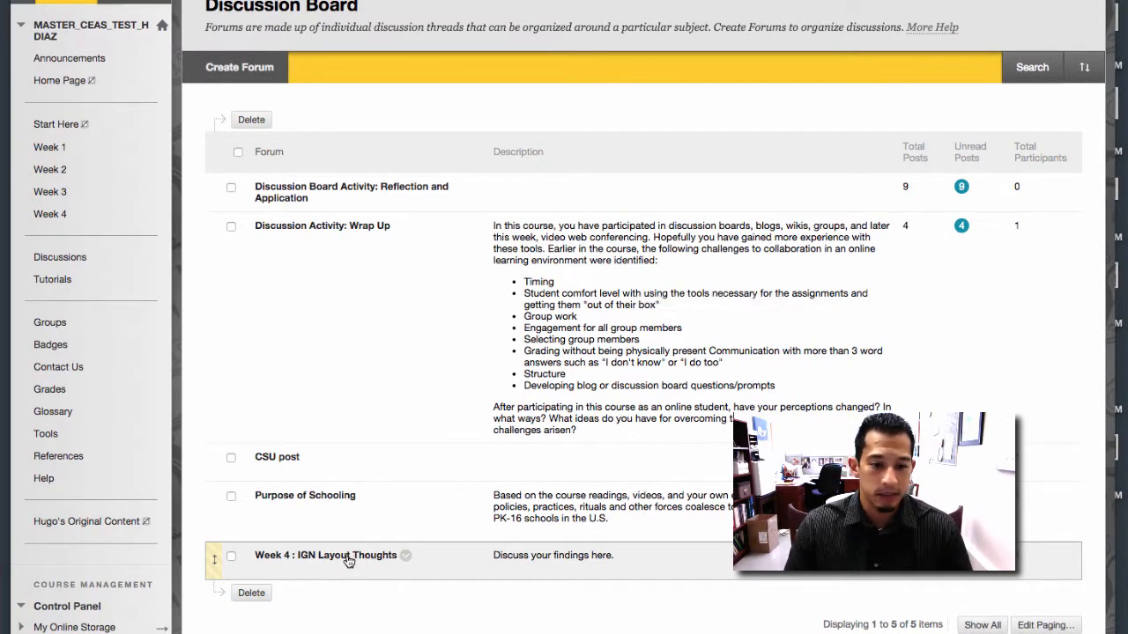
pyautogui.click(325, 555)
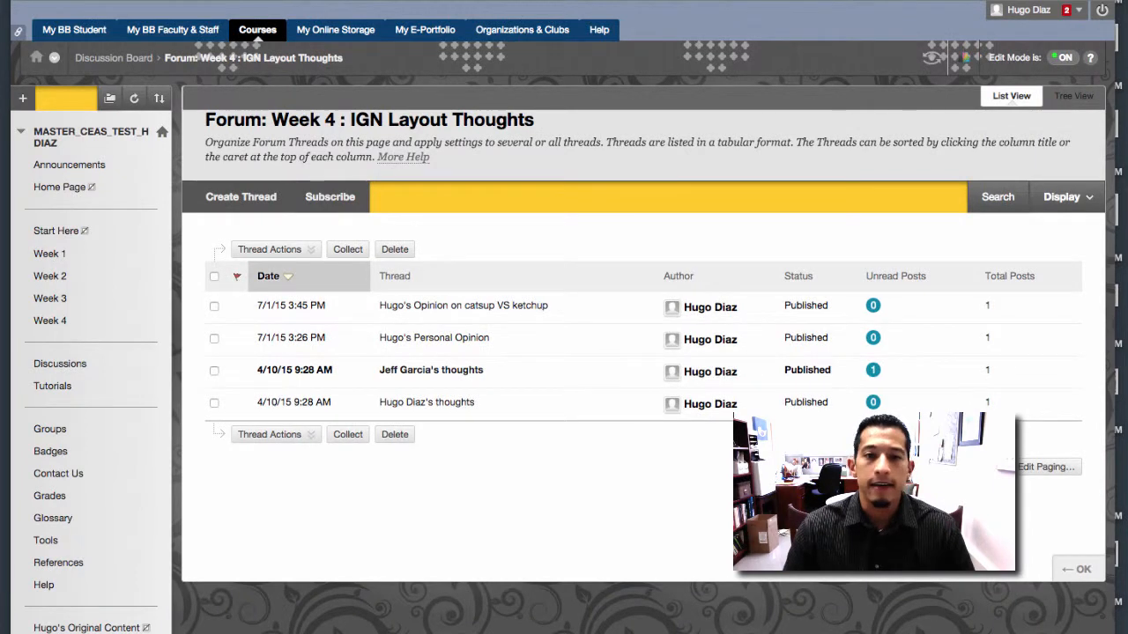
pyautogui.moveTo(532, 391)
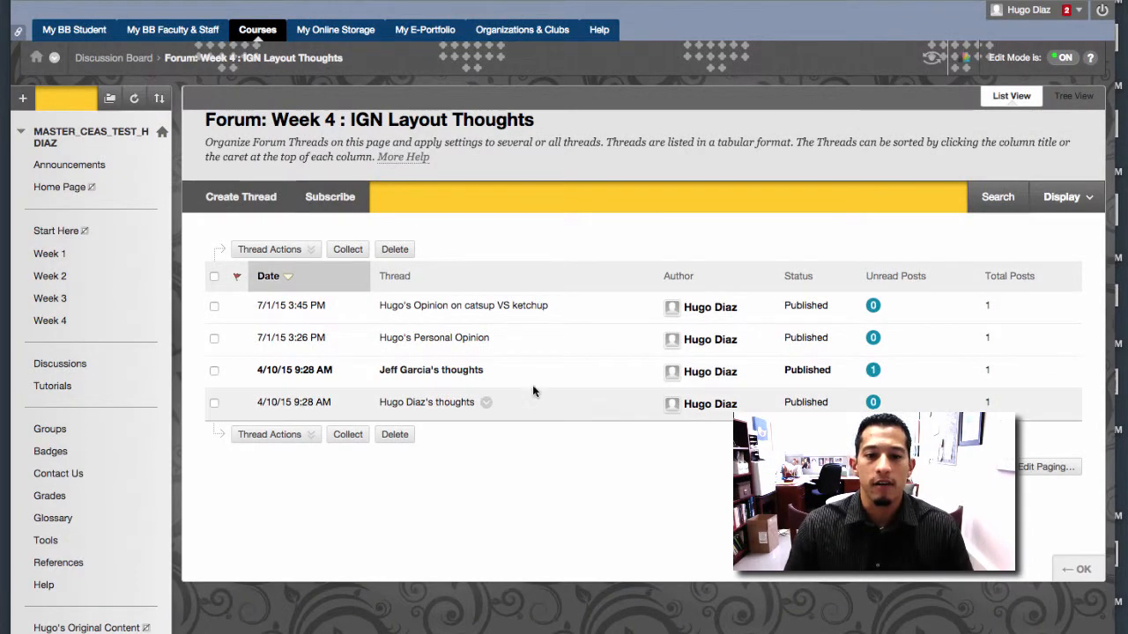
pyautogui.moveTo(465, 429)
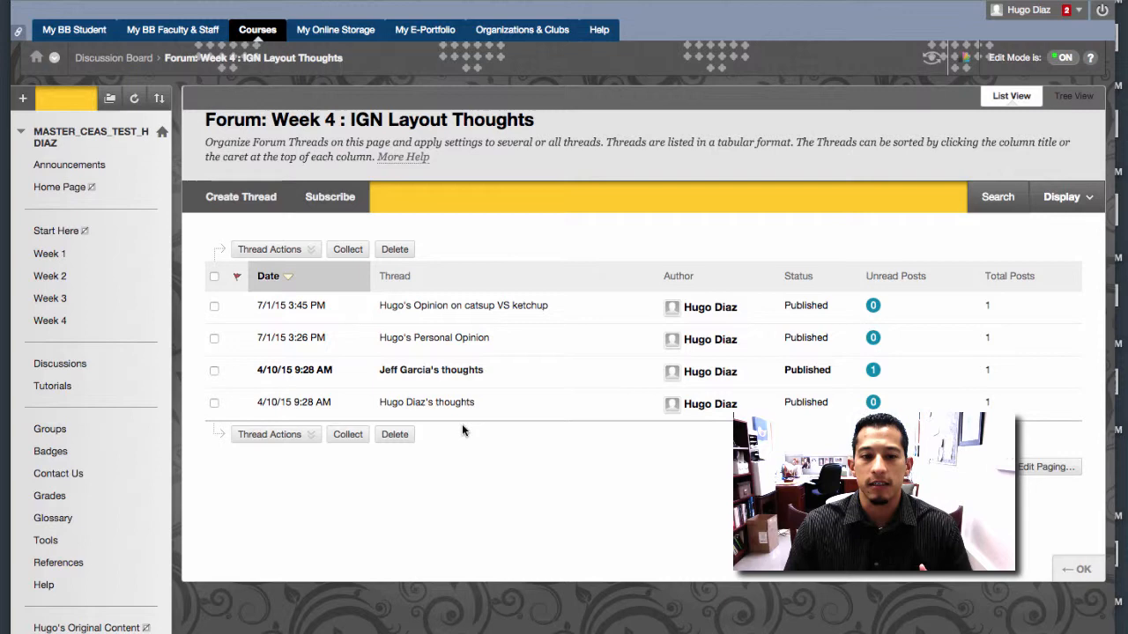
pyautogui.click(426, 402)
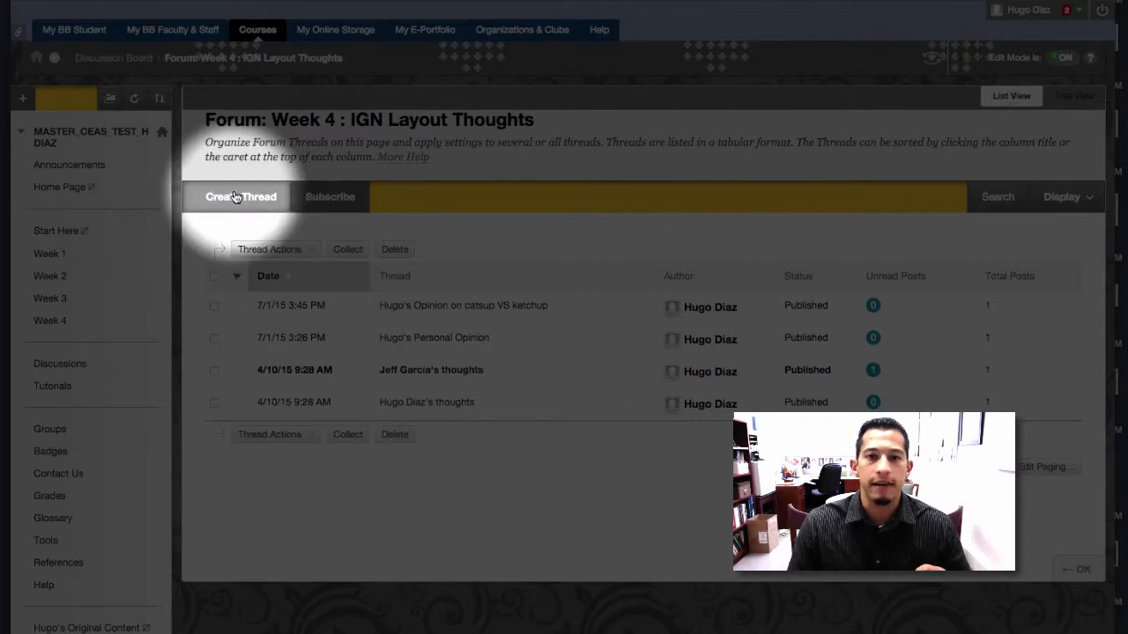
# Step: Start a thread 'My Picture is better than yours' with 'Hello,' greeting, picture line and '- Hugo' sign-off
pyautogui.click(240, 198)
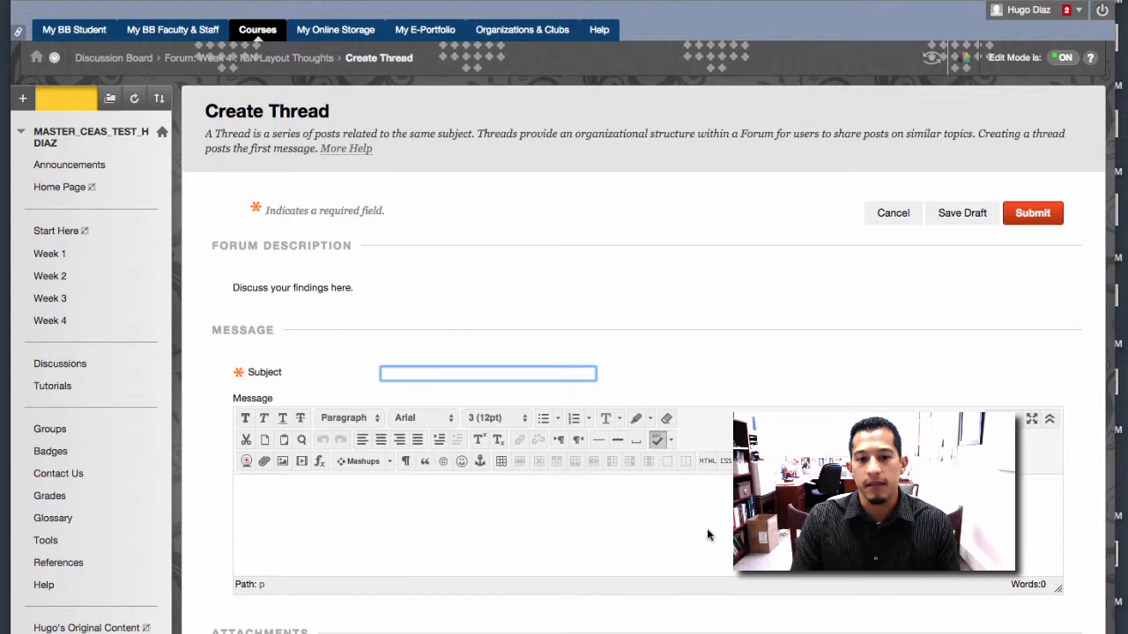
pyautogui.write('My Pc')
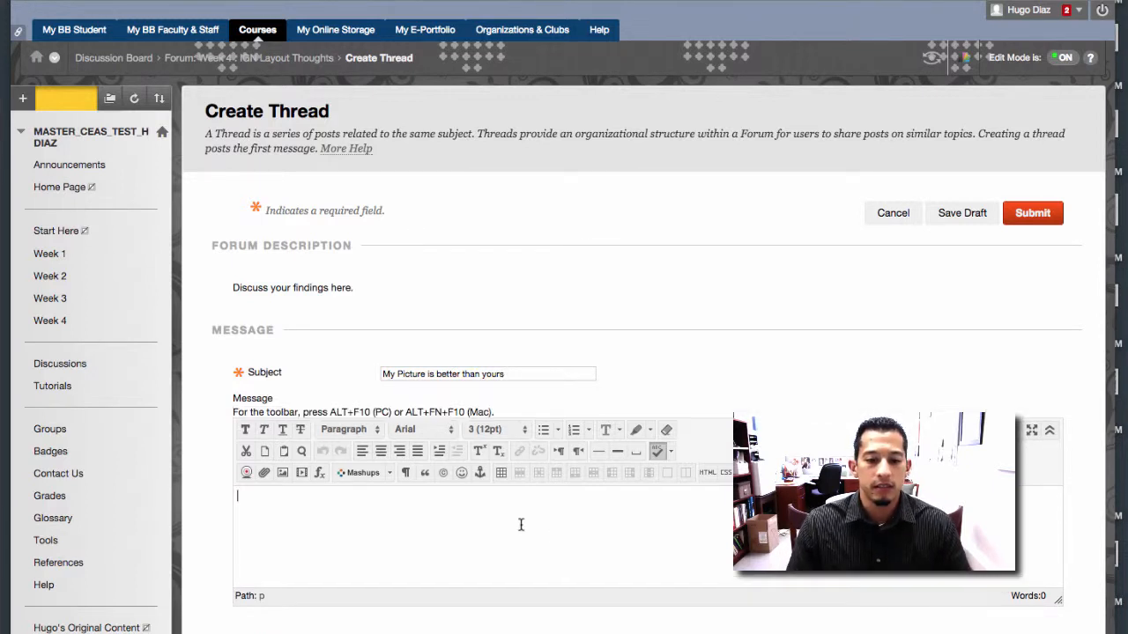
pyautogui.write('Hey')
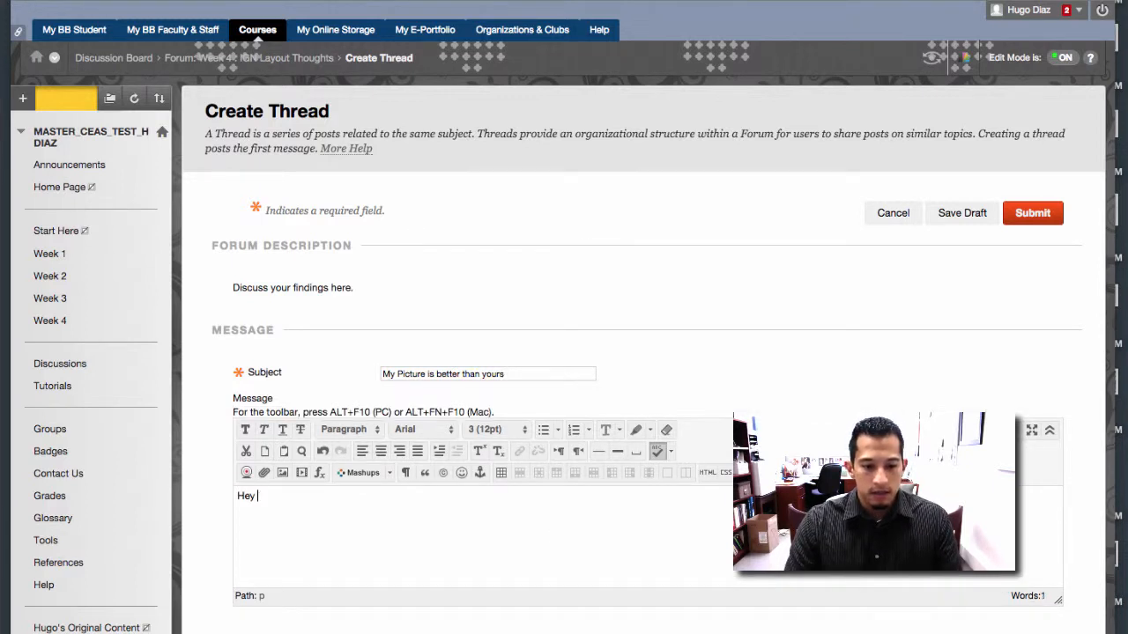
pyautogui.write('Hello,')
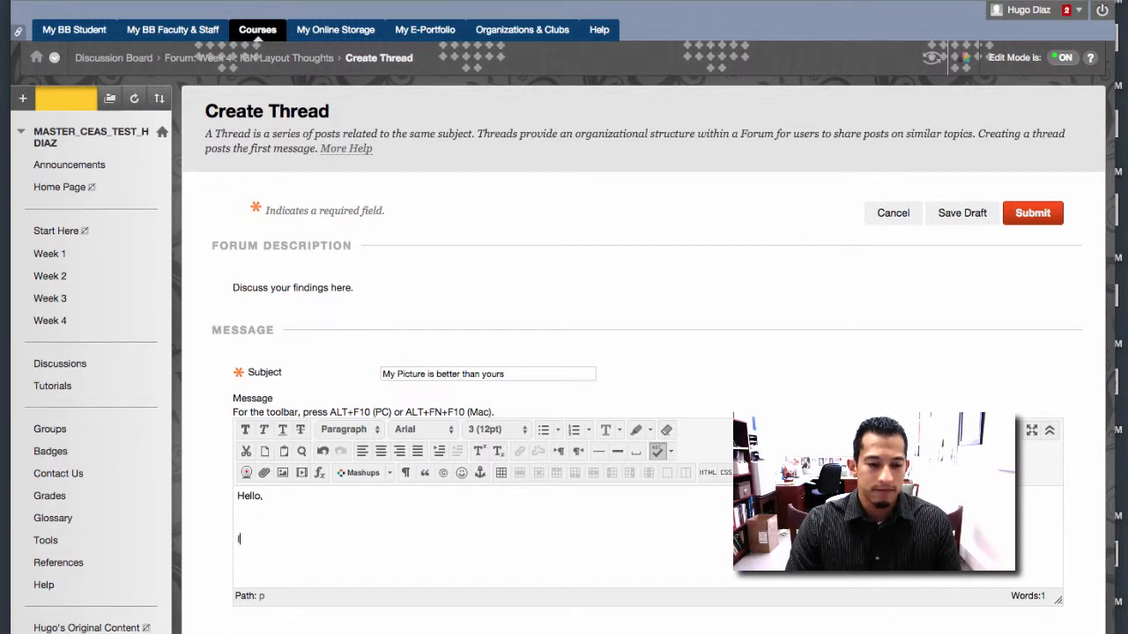
pyautogui.write('My picture is better than yours')
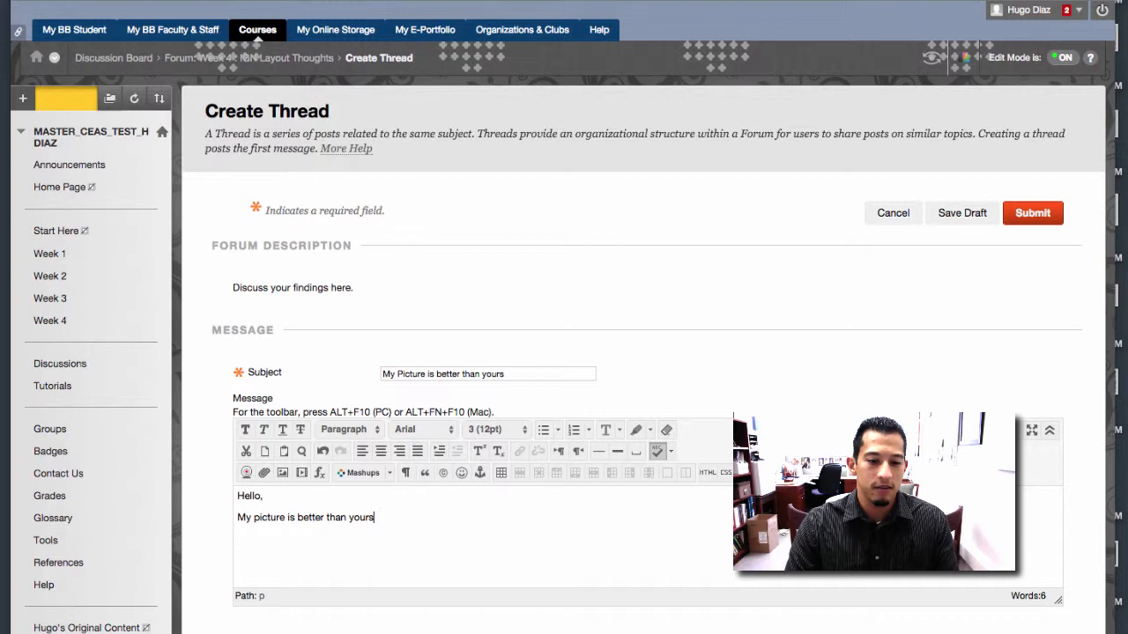
pyautogui.write('~!!!!!')
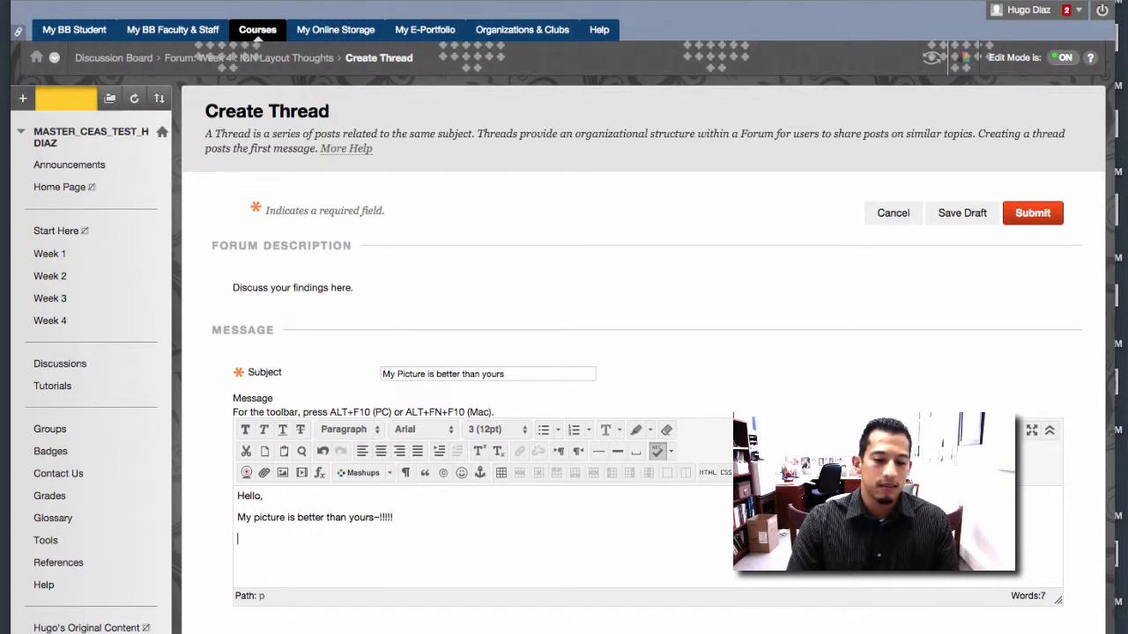
pyautogui.write('- Hugo')
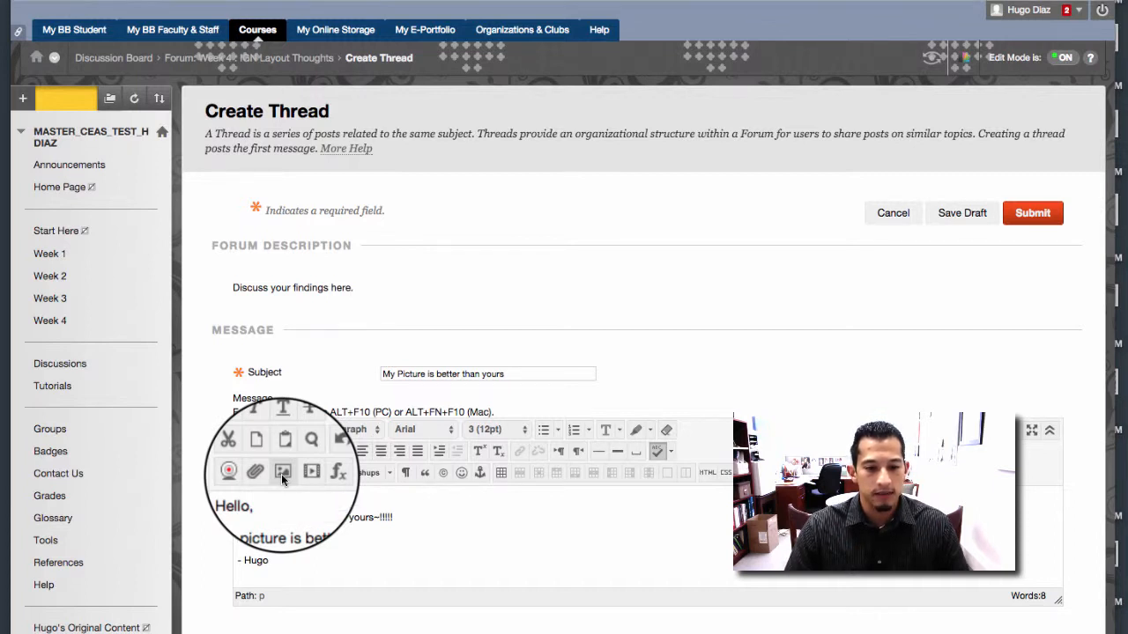
# Step: Begin an Insert/Edit Image in the message and browse the computer for a picture file
pyautogui.click(282, 472)
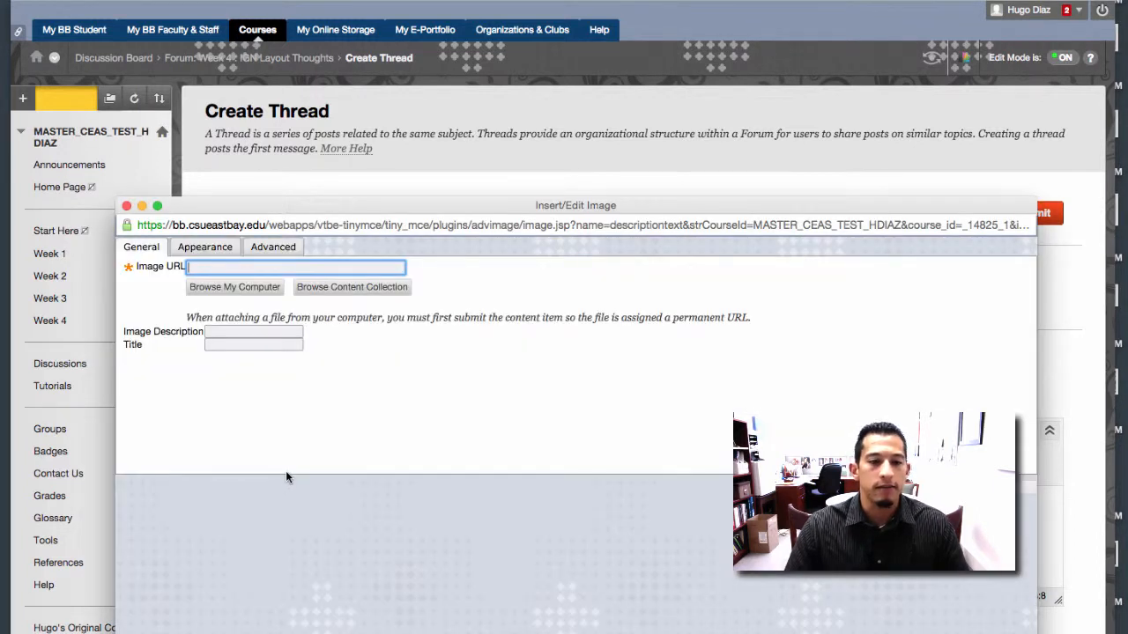
pyautogui.moveTo(575, 204); pyautogui.dragTo(597, 278)
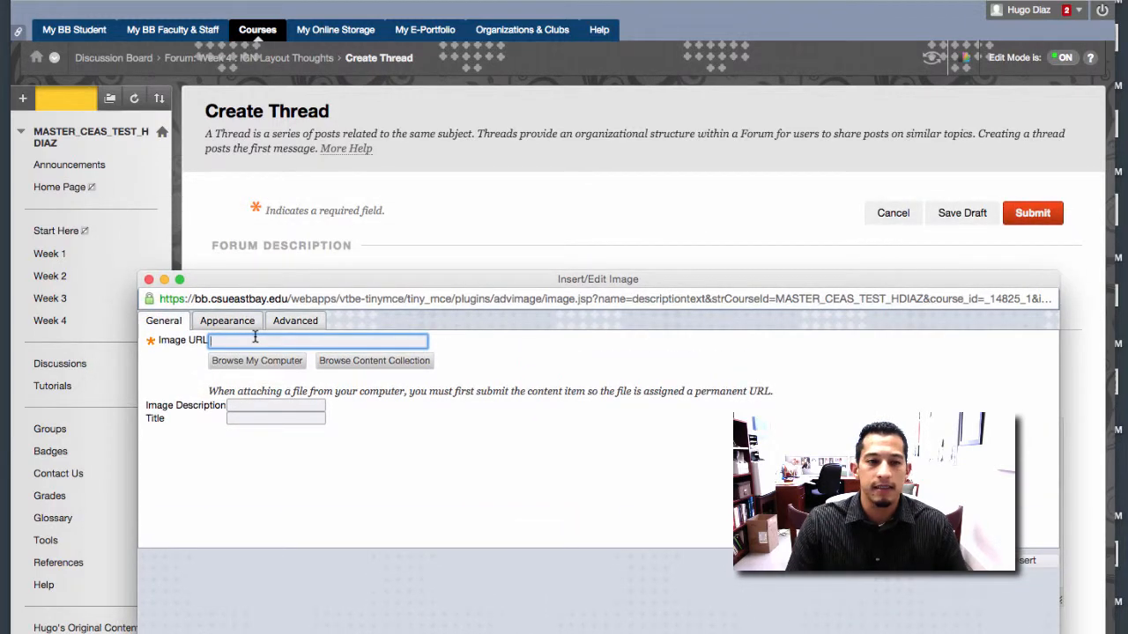
pyautogui.moveTo(345, 287)
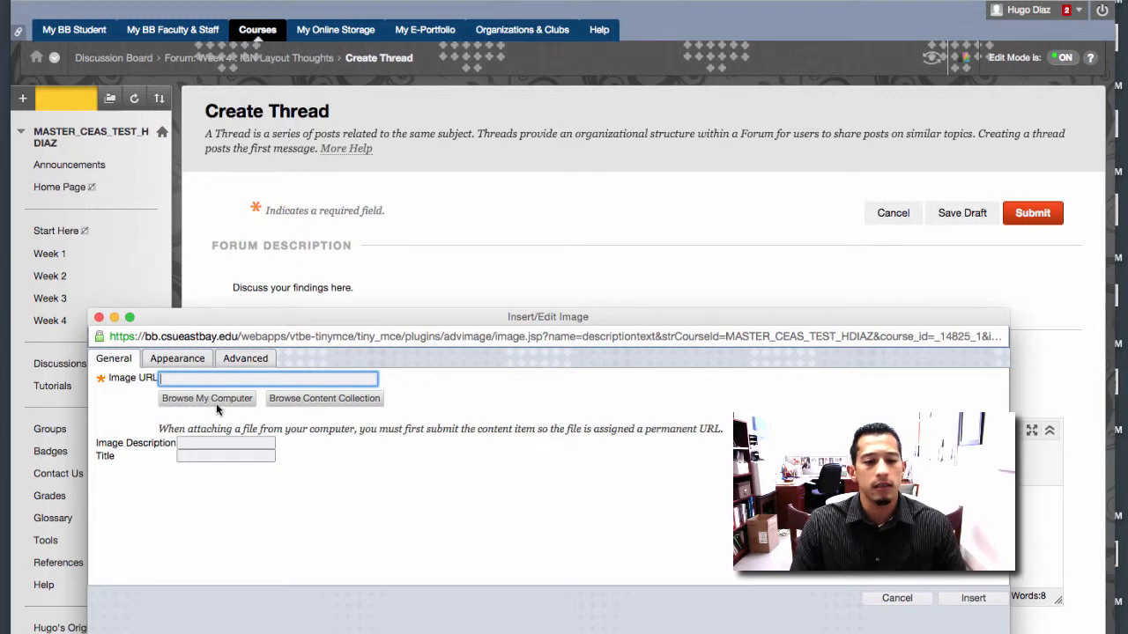
pyautogui.click(208, 398)
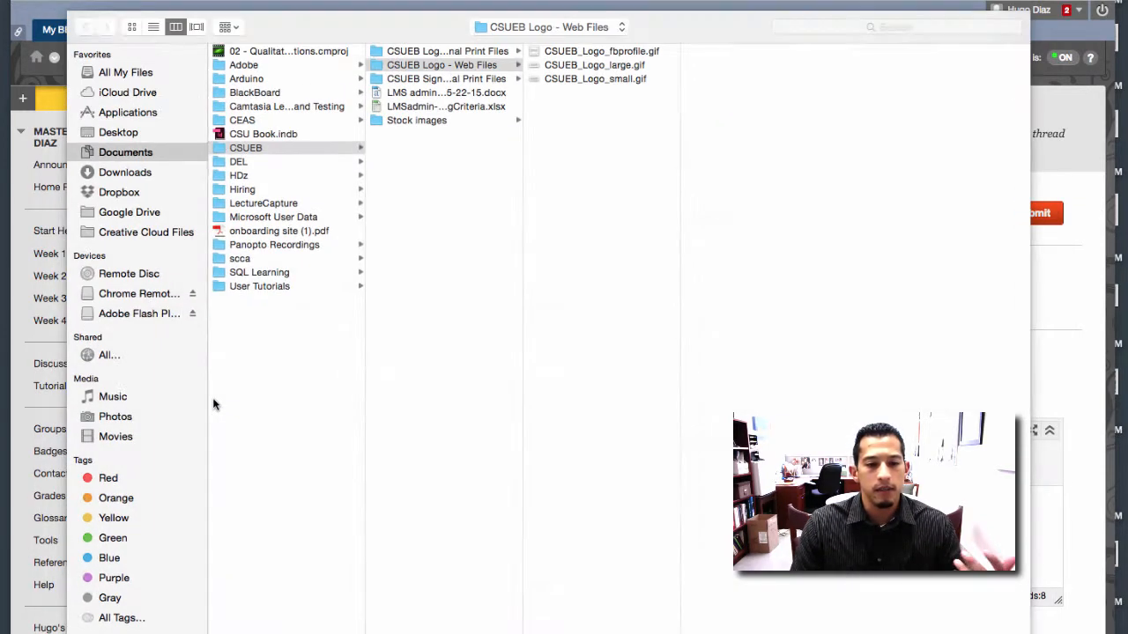
# Step: Choose busyBeeLogo.png from the Desktop so its URL and preview fill the image dialog
pyautogui.click(247, 148)
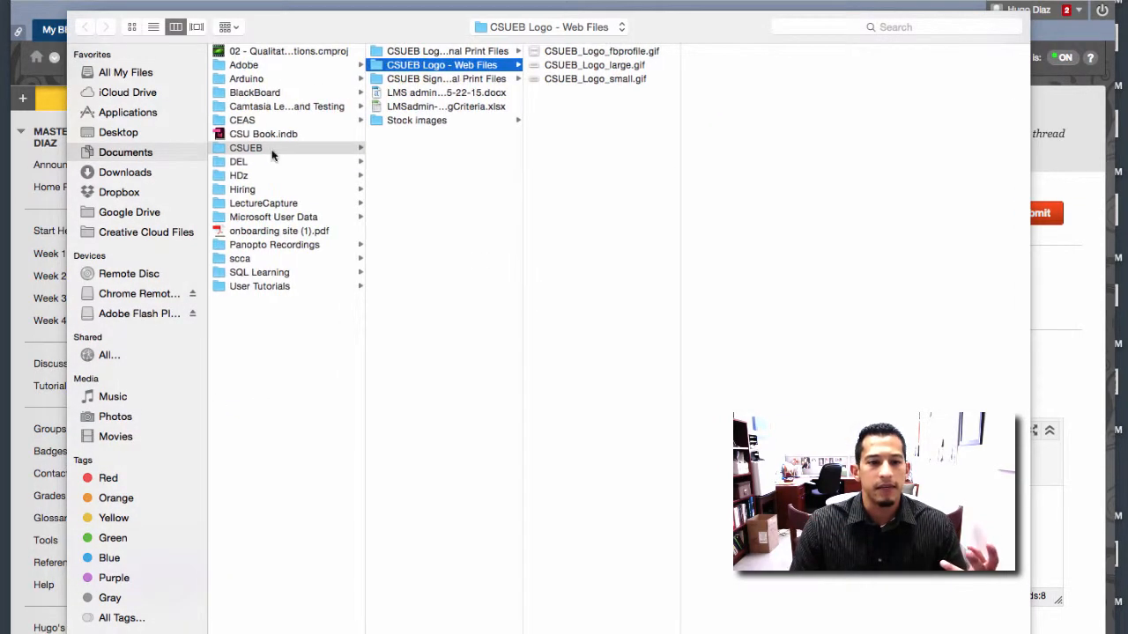
pyautogui.click(118, 132)
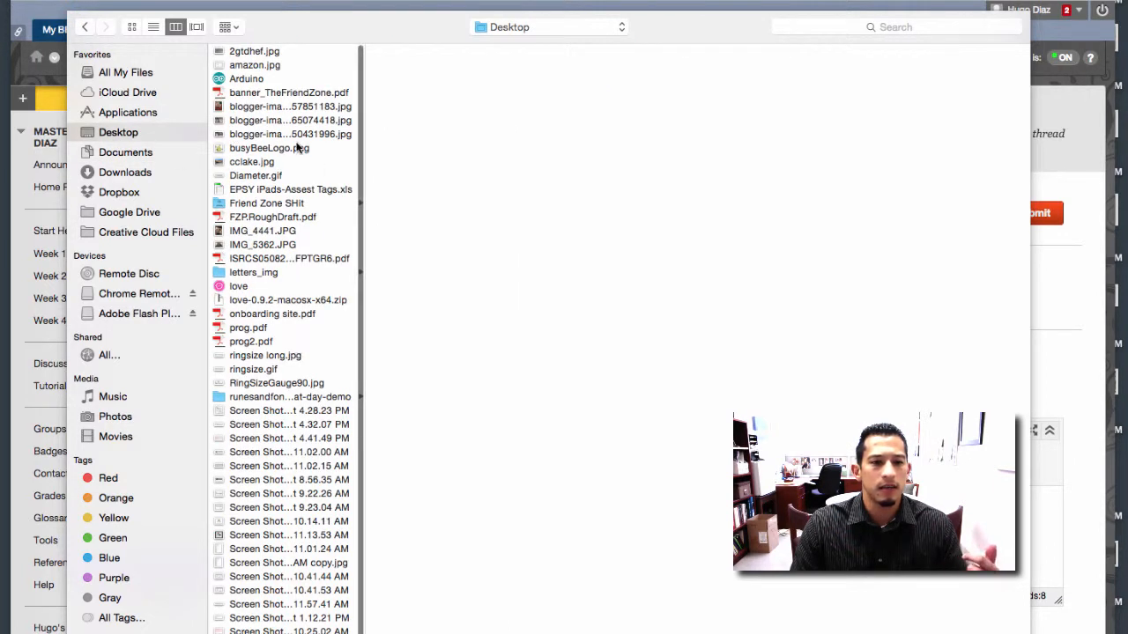
pyautogui.click(268, 148)
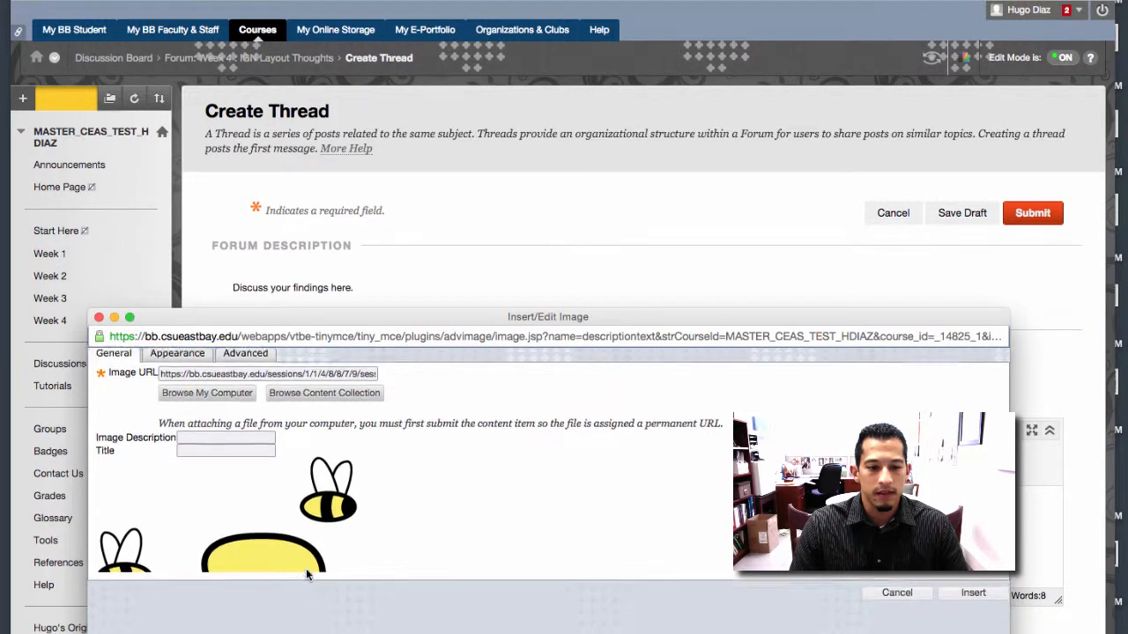
pyautogui.click(225, 444)
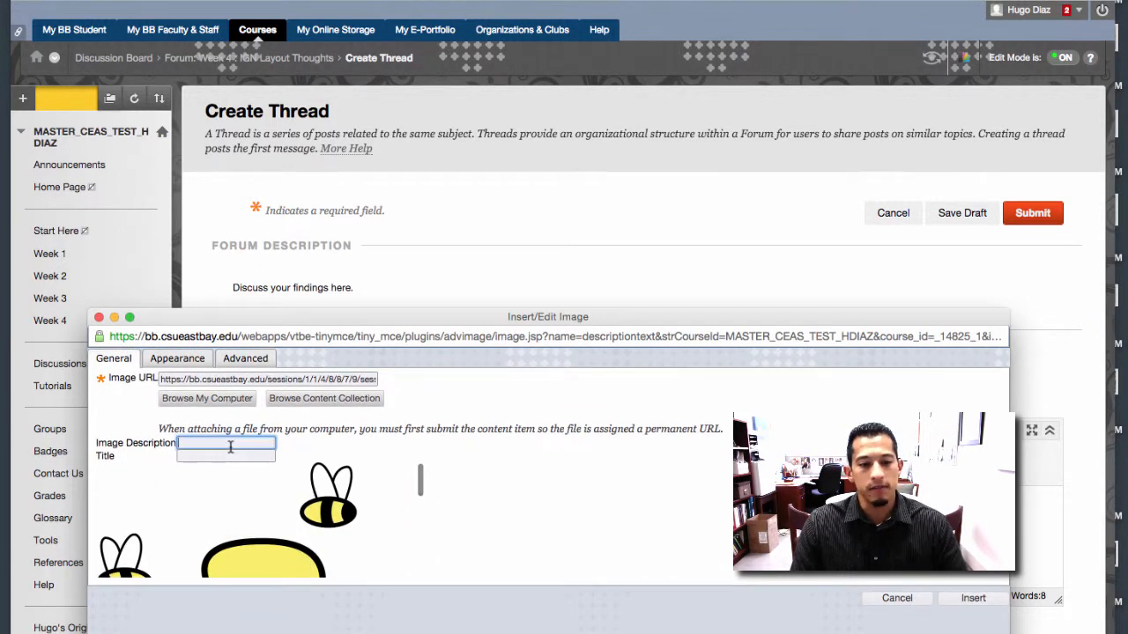
# Step: Insert the bee image with description 'Busy Bees' and title 'Those Bees!'
pyautogui.write('Busy Bees')
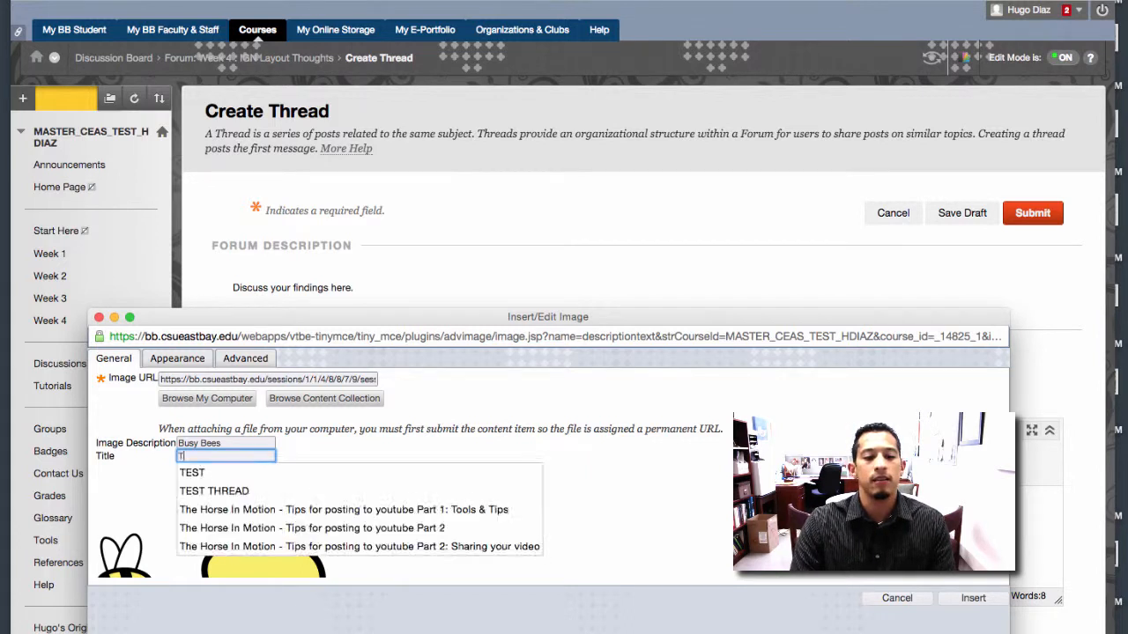
pyautogui.write('Those Bees!')
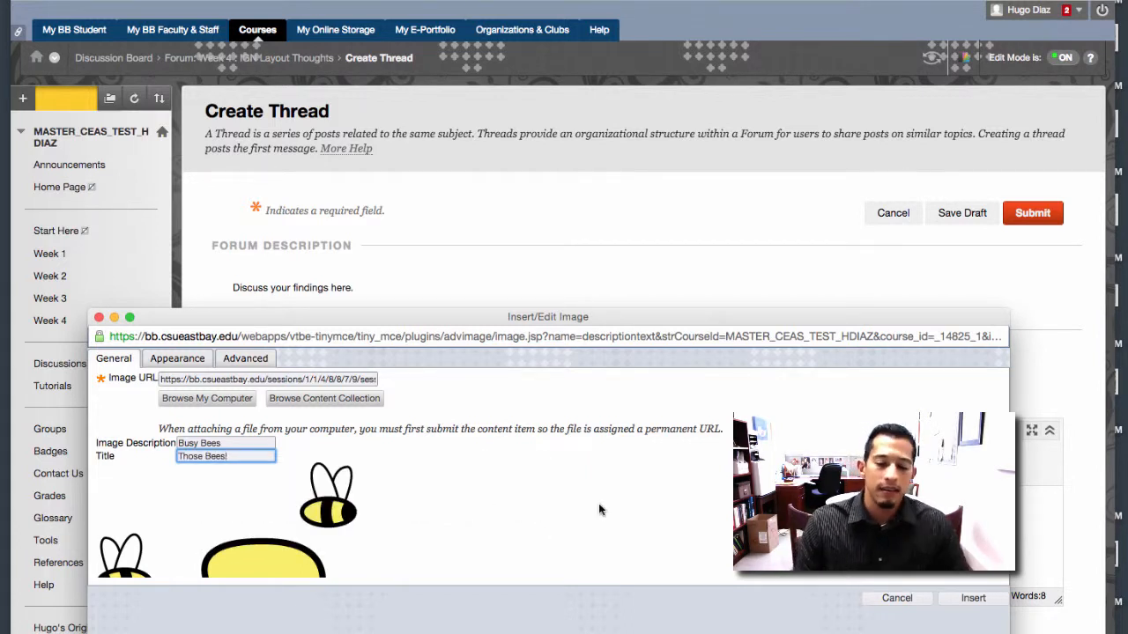
pyautogui.click(226, 444)
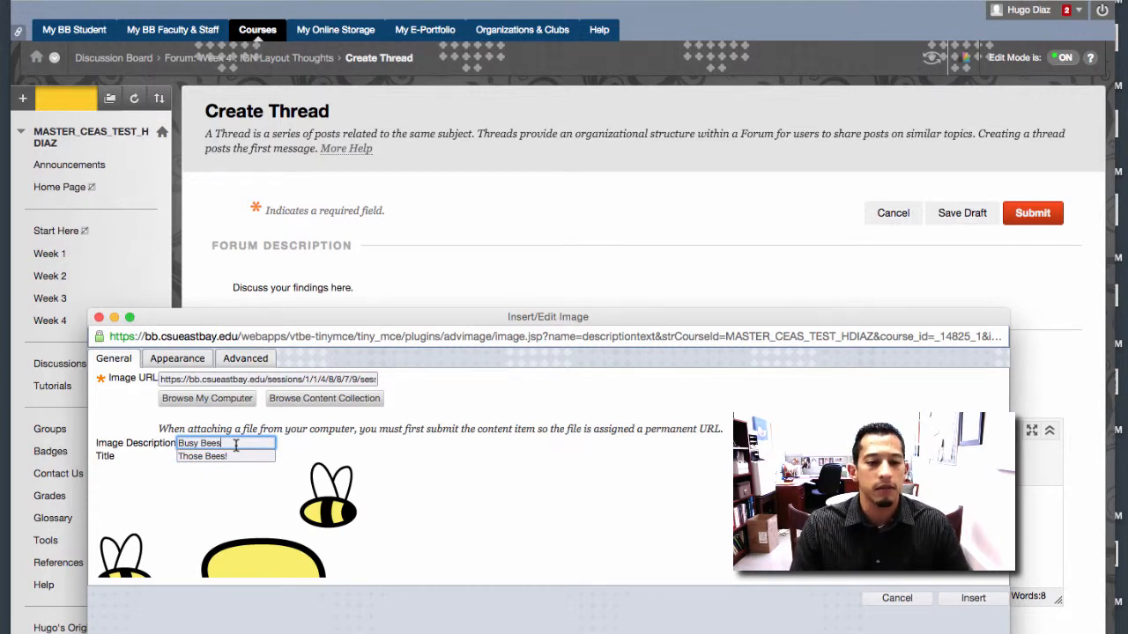
pyautogui.moveTo(385, 501)
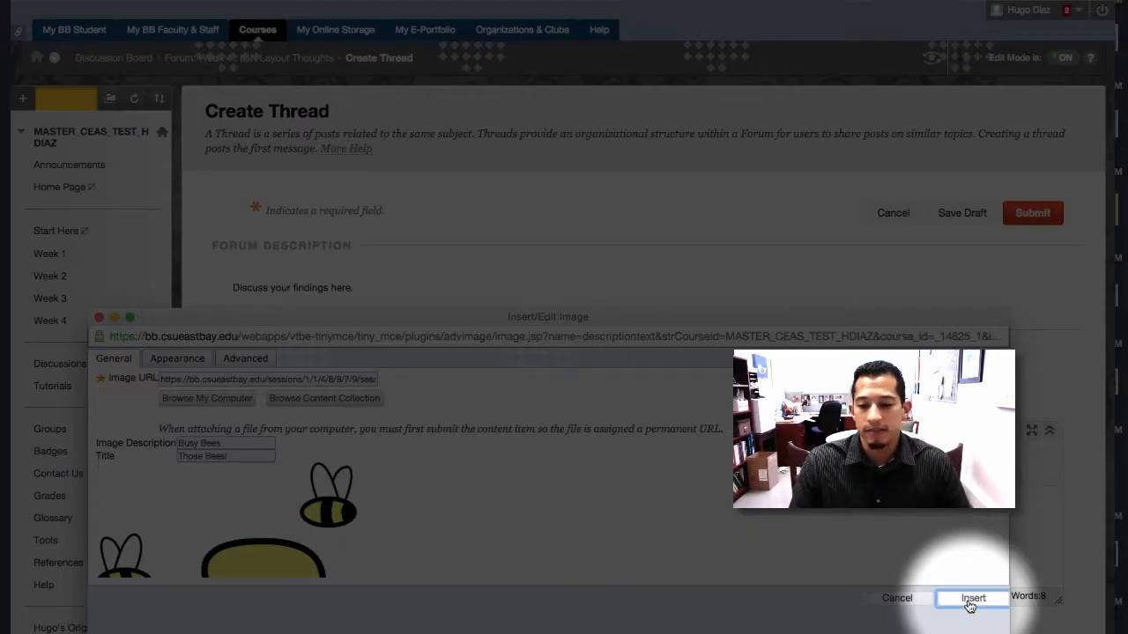
pyautogui.click(972, 599)
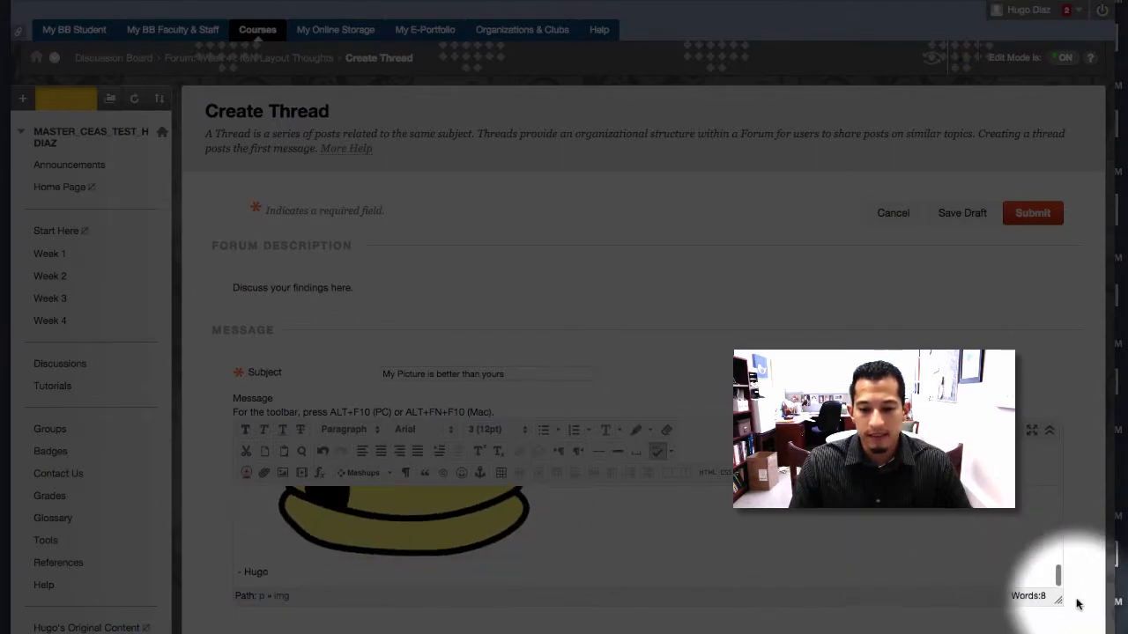
pyautogui.scroll(-3)
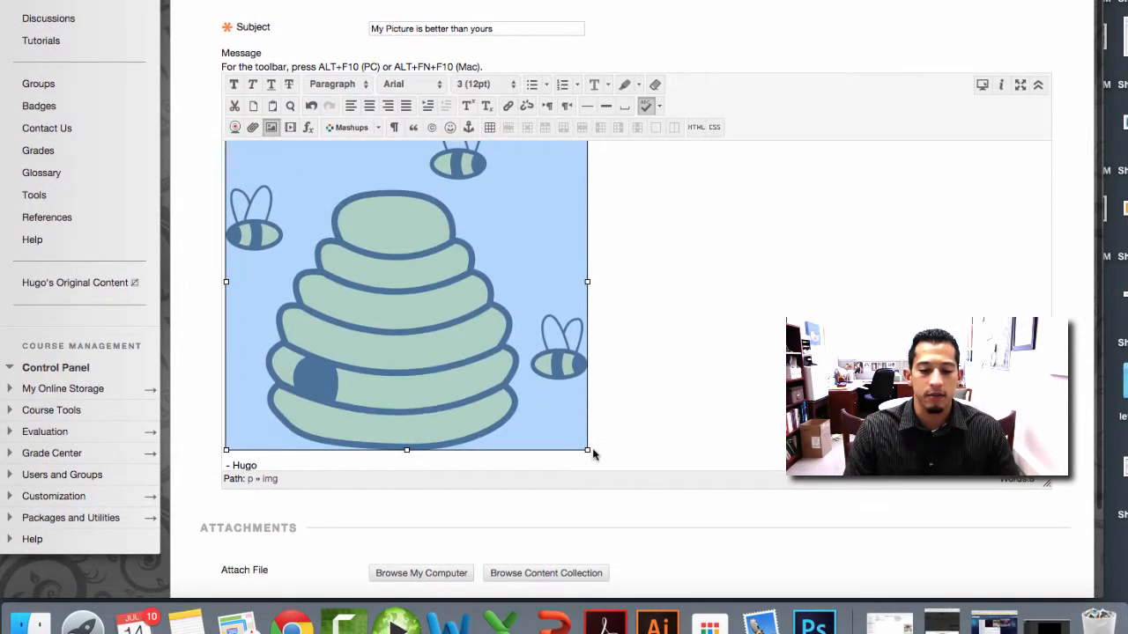
pyautogui.scroll(-3)
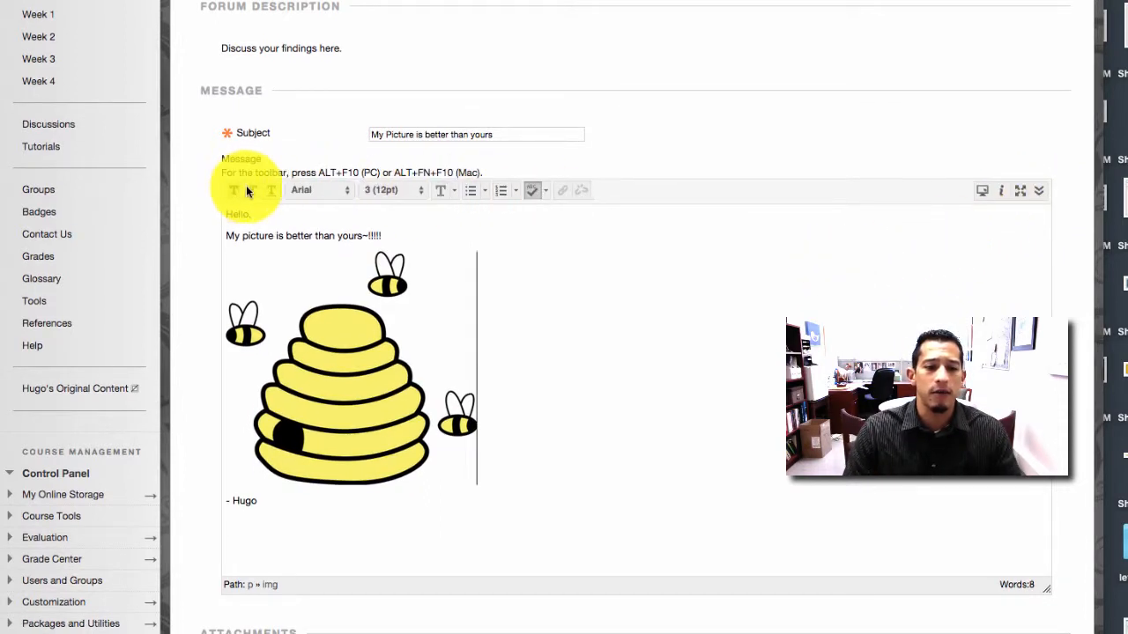
pyautogui.moveTo(937, 192)
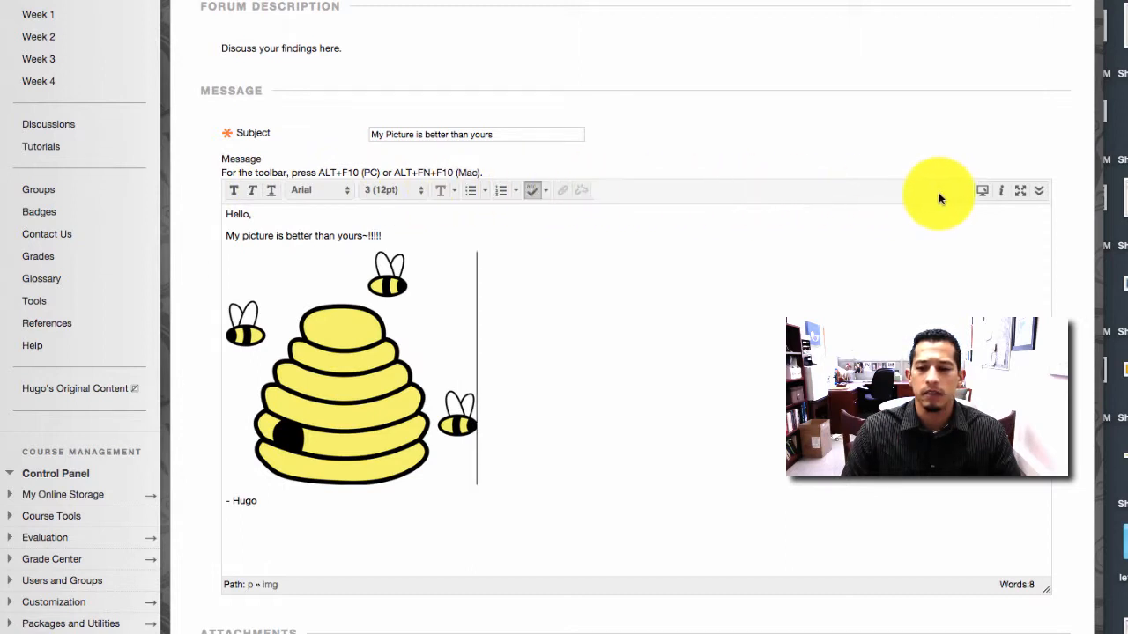
pyautogui.moveTo(1040, 190)
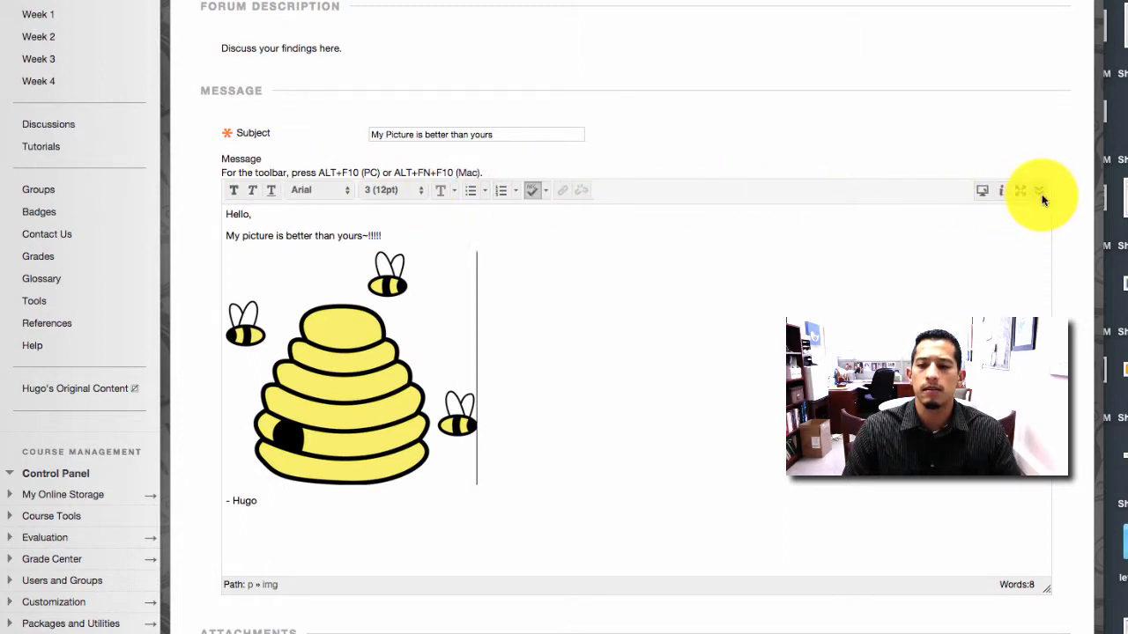
# Step: Expand the full formatting toolbar and review the message down to the Submit button
pyautogui.click(1038, 190)
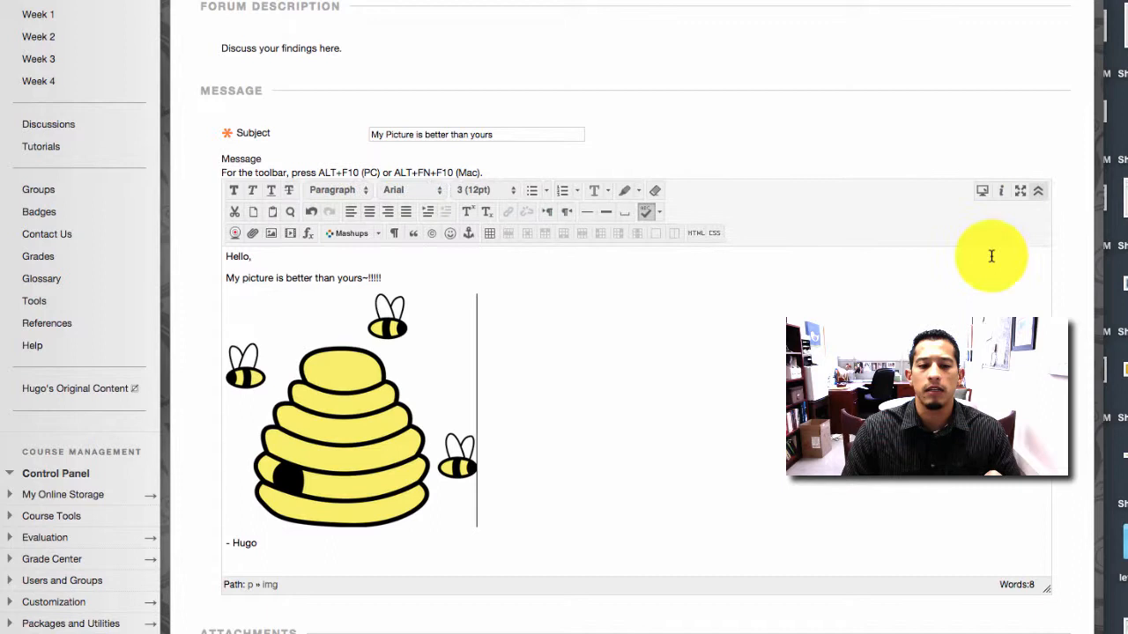
pyautogui.scroll(-3)
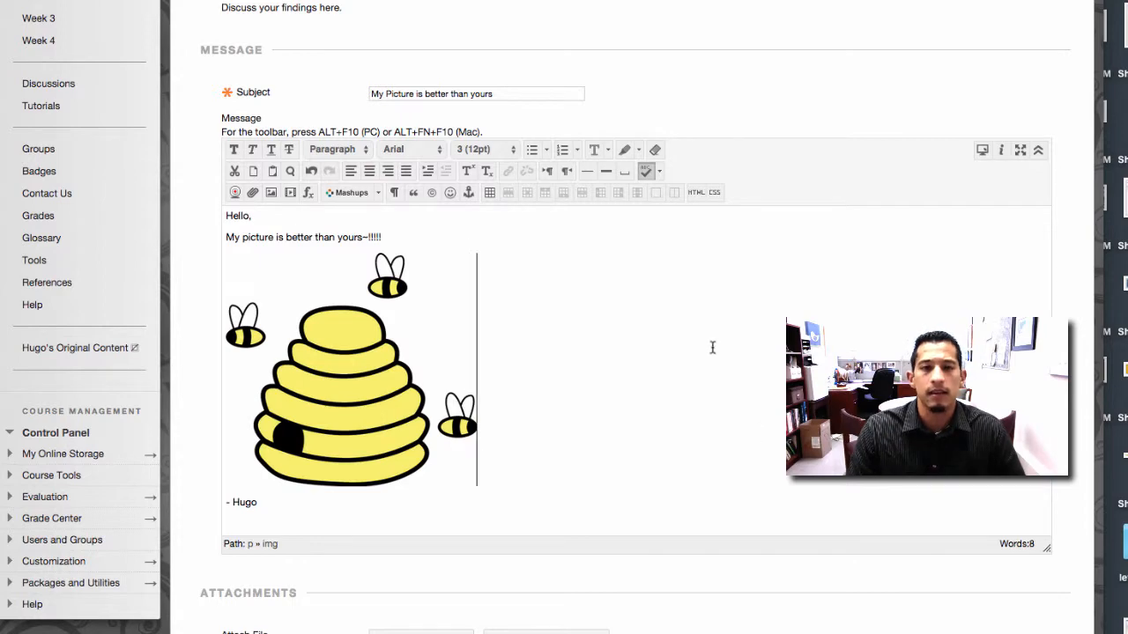
pyautogui.scroll(-3)
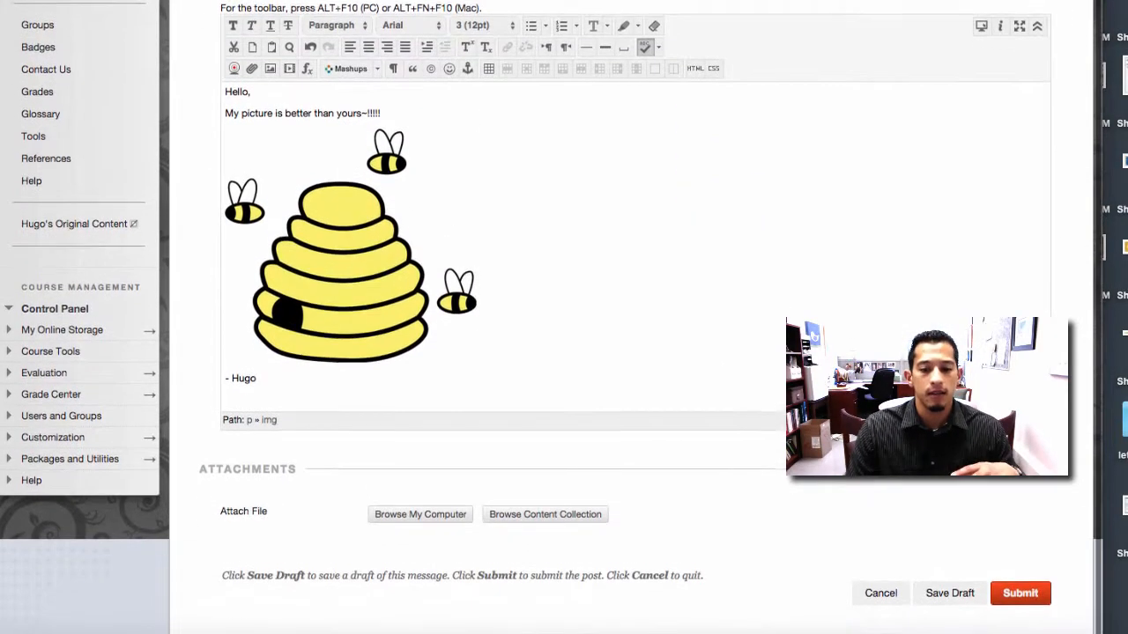
# Step: Submit the thread and reopen 'My Picture is better than yours' from the forum list
pyautogui.click(1021, 592)
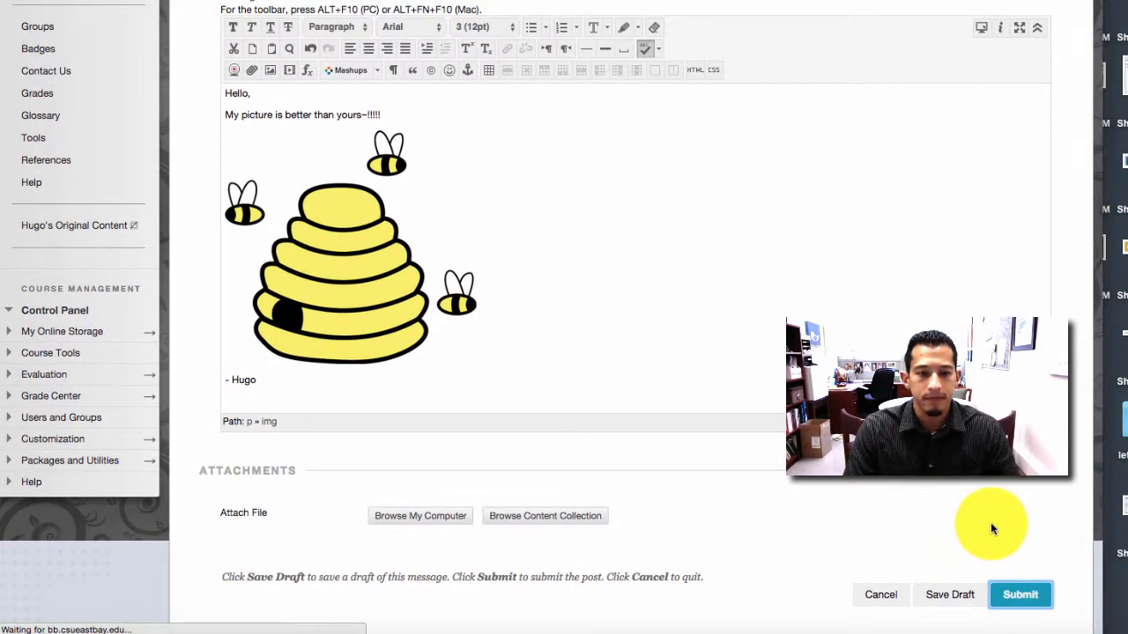
pyautogui.click(1018, 594)
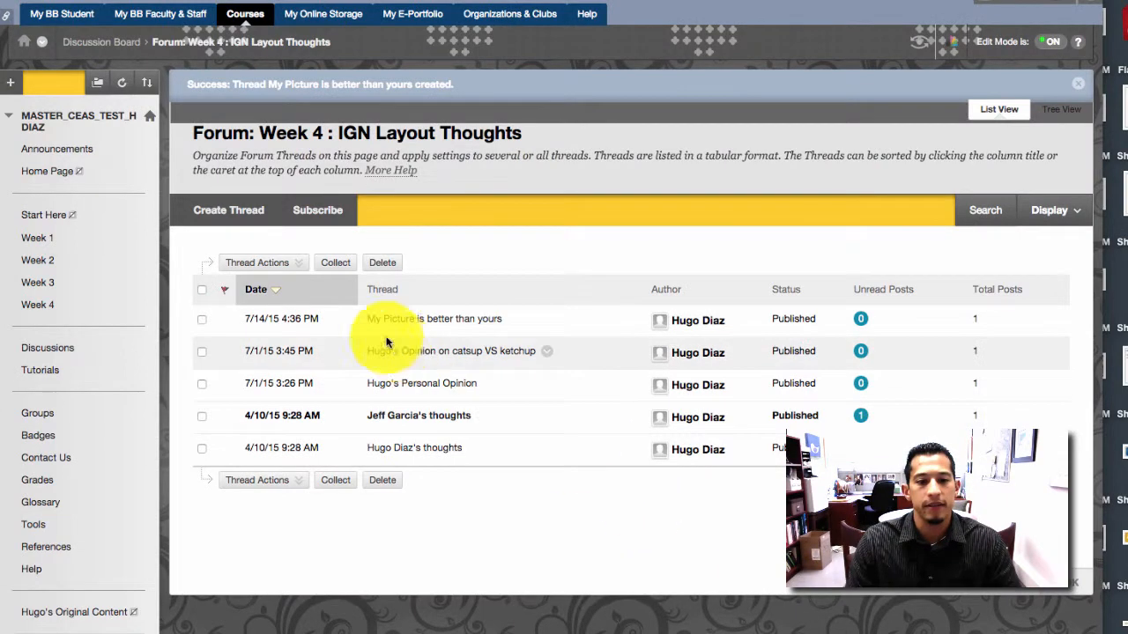
pyautogui.moveTo(391, 319)
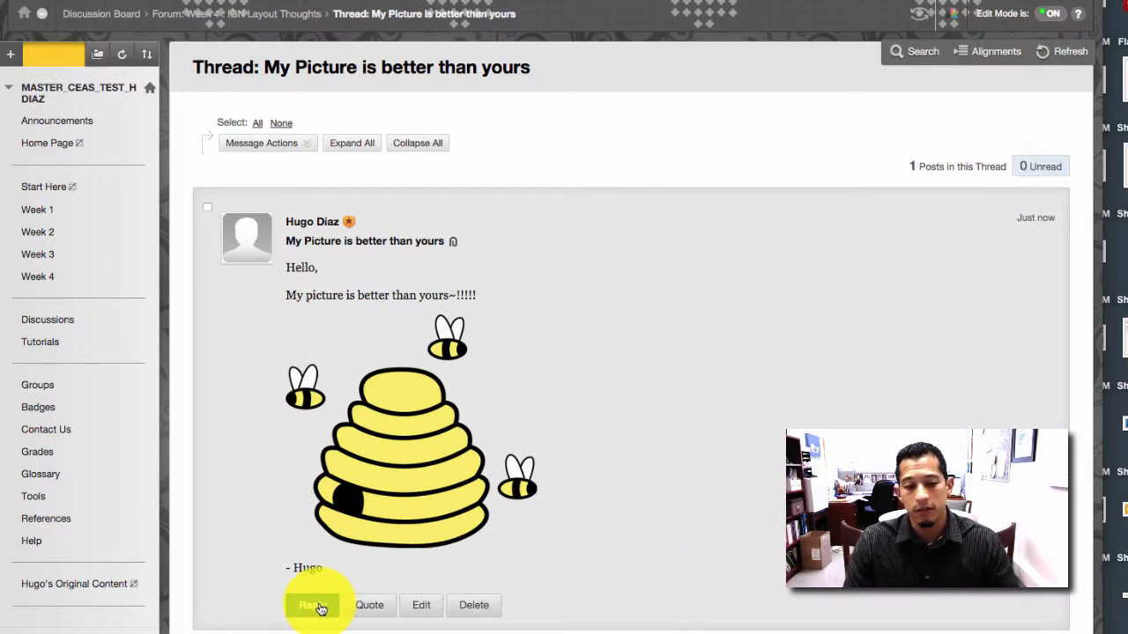
# Step: Post a reply 'I agree, your picture IS better than mine,' ending with 'SIIIIIKE!!!'
pyautogui.click(315, 606)
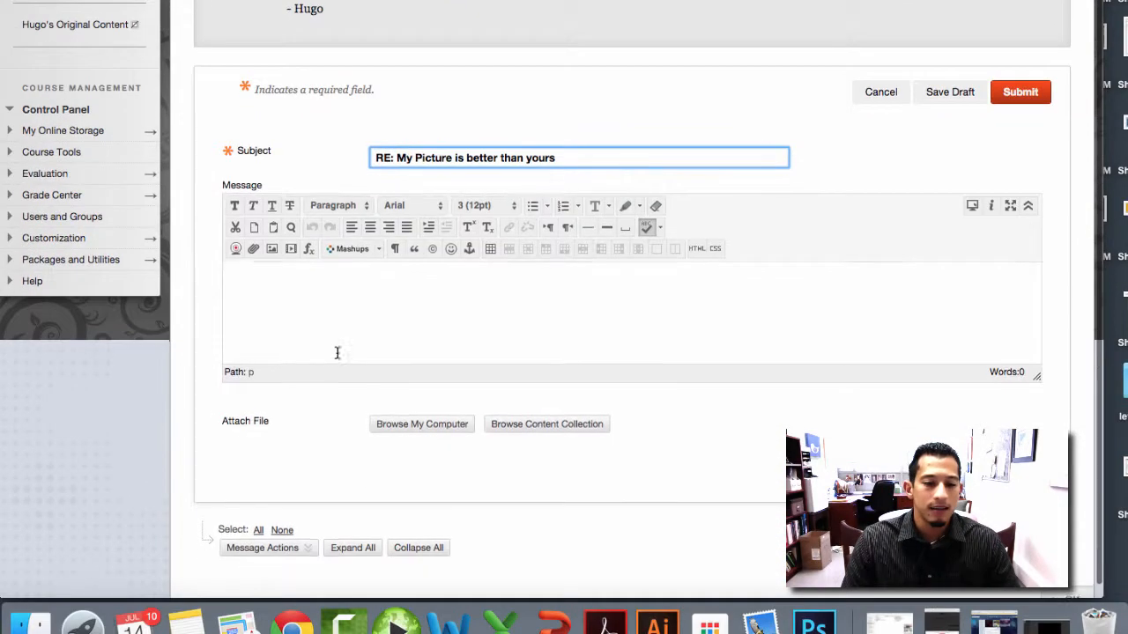
pyautogui.write('I agree, your picture')
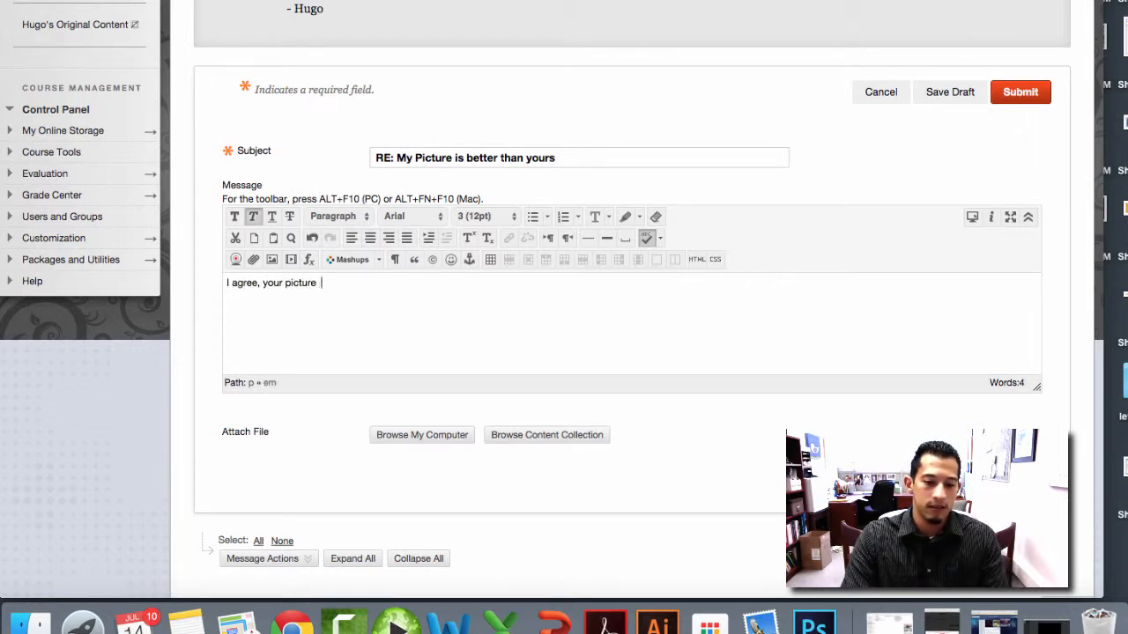
pyautogui.write('IS')
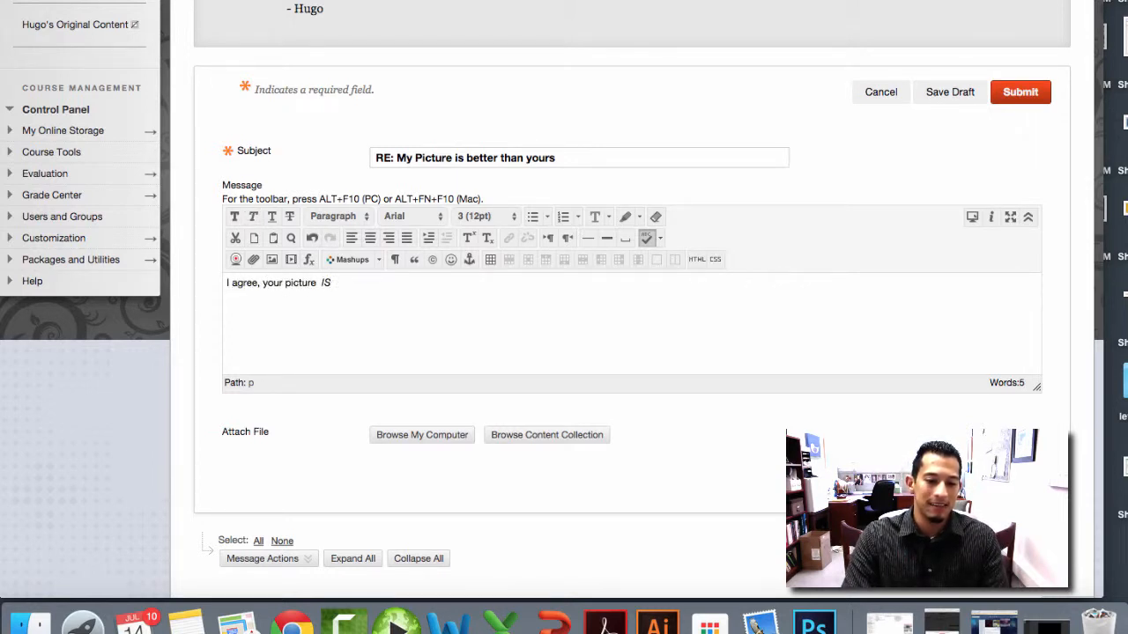
pyautogui.write('better tha')
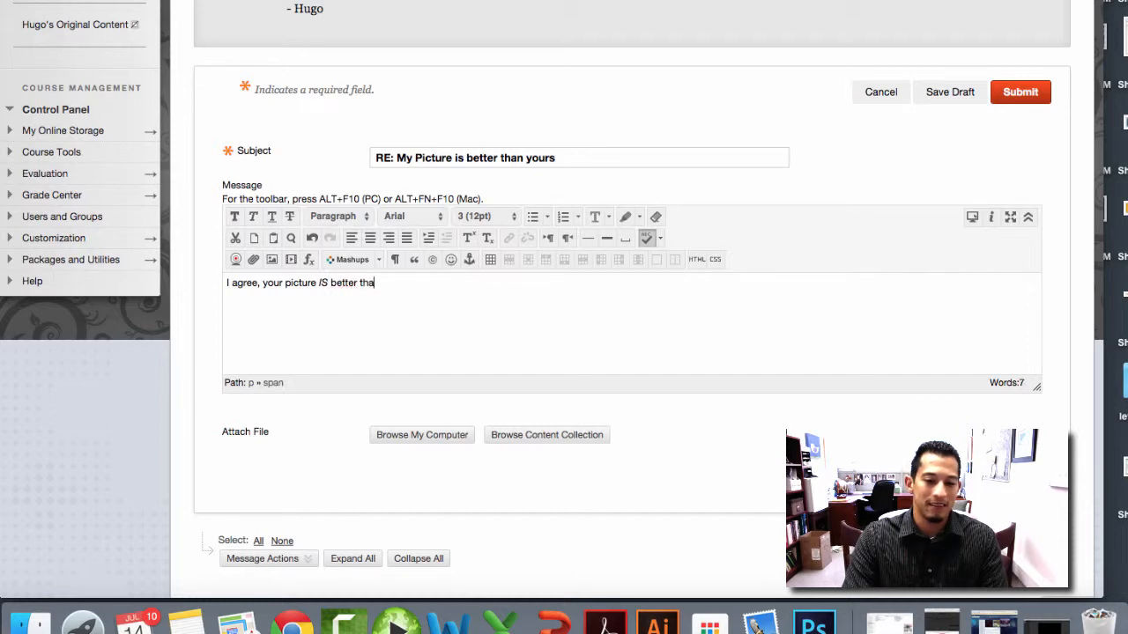
pyautogui.write('n mine,')
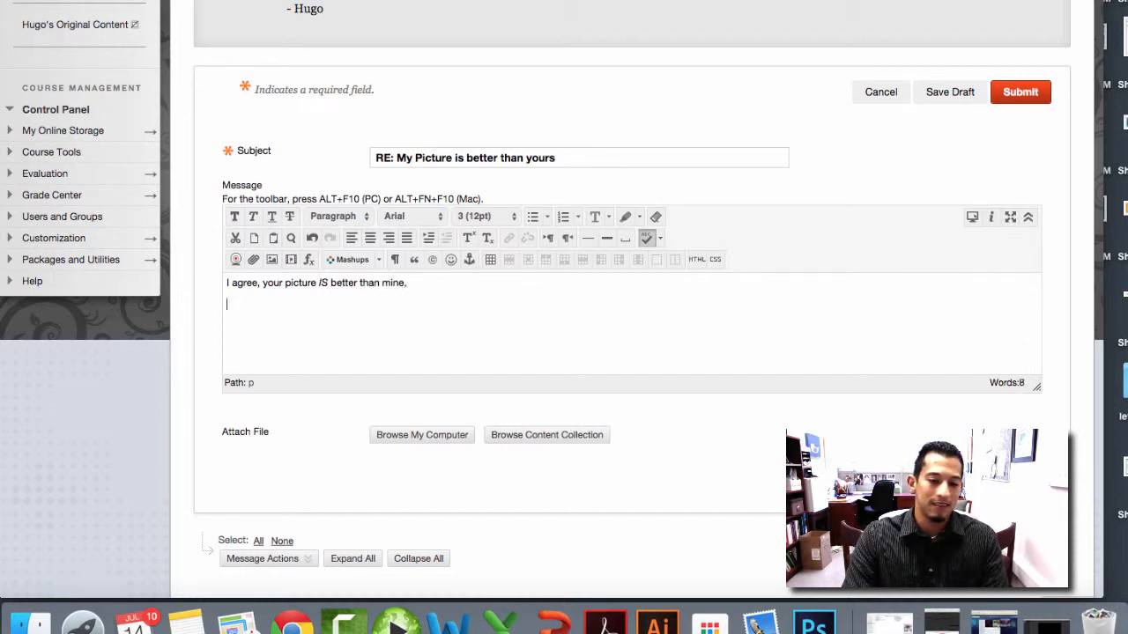
pyautogui.write('SIIIIIKE!!!')
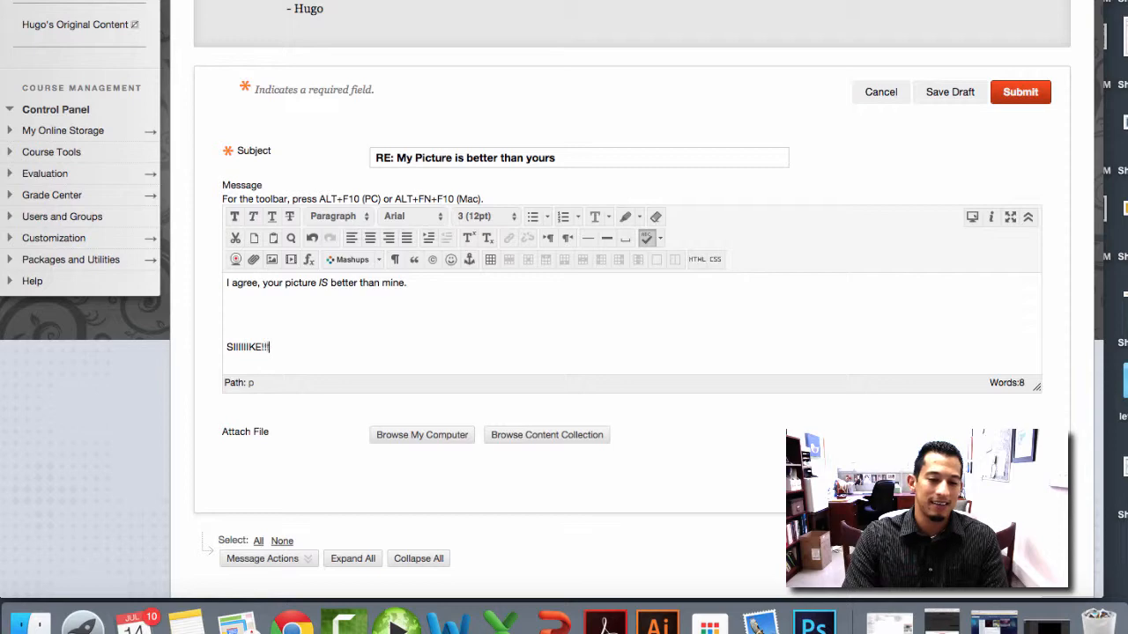
pyautogui.click(578, 159)
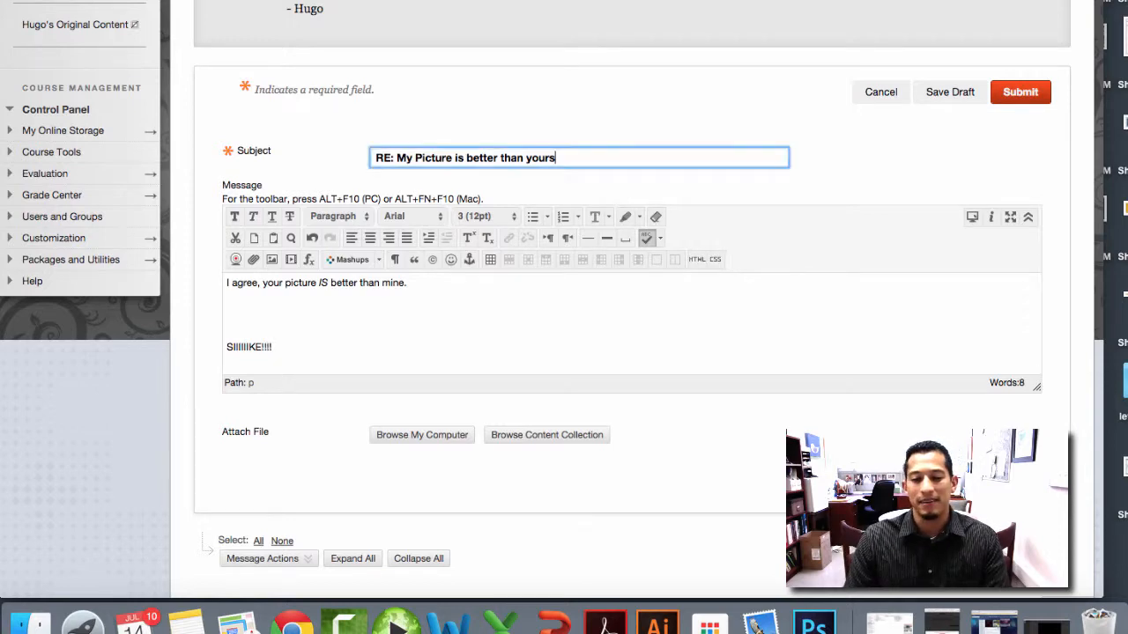
pyautogui.click(1020, 92)
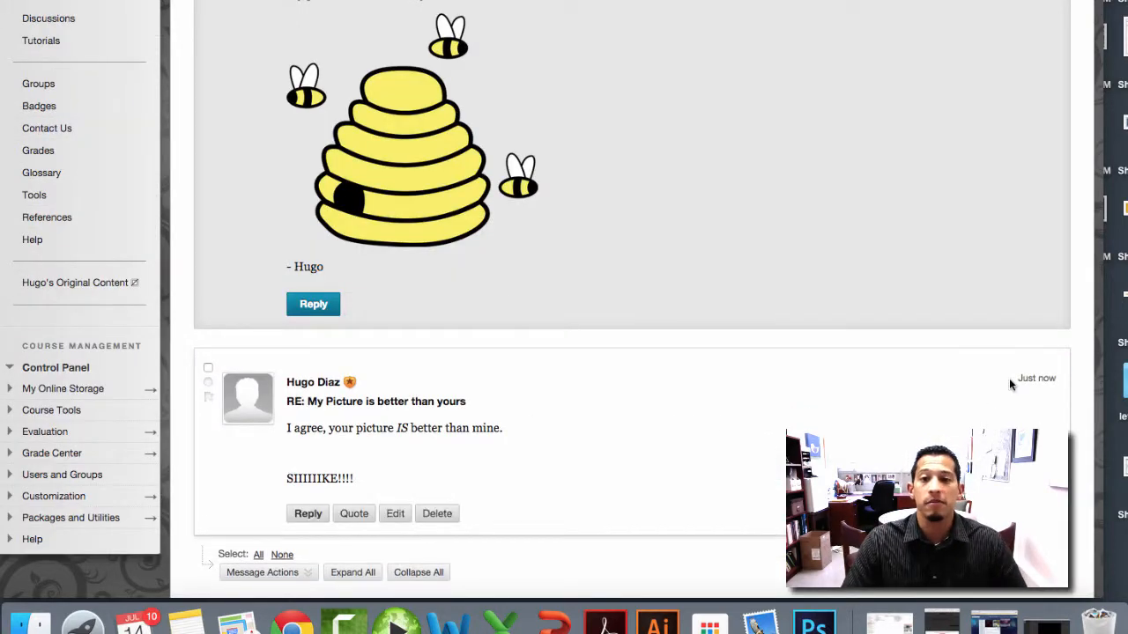